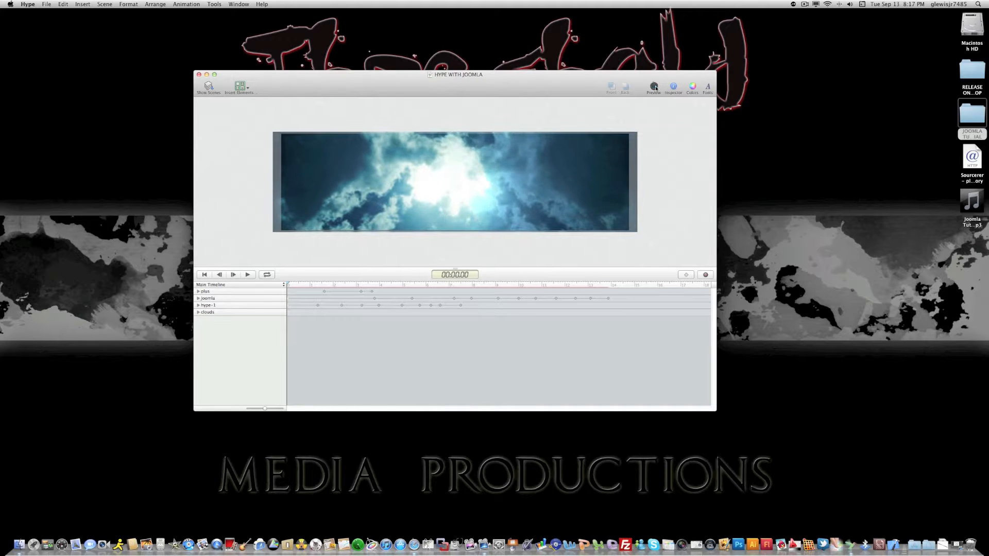
Open Hype's File menu to reach the Export as HTML5 options for HYPE WITH JOOMLA
left_click(652, 86)
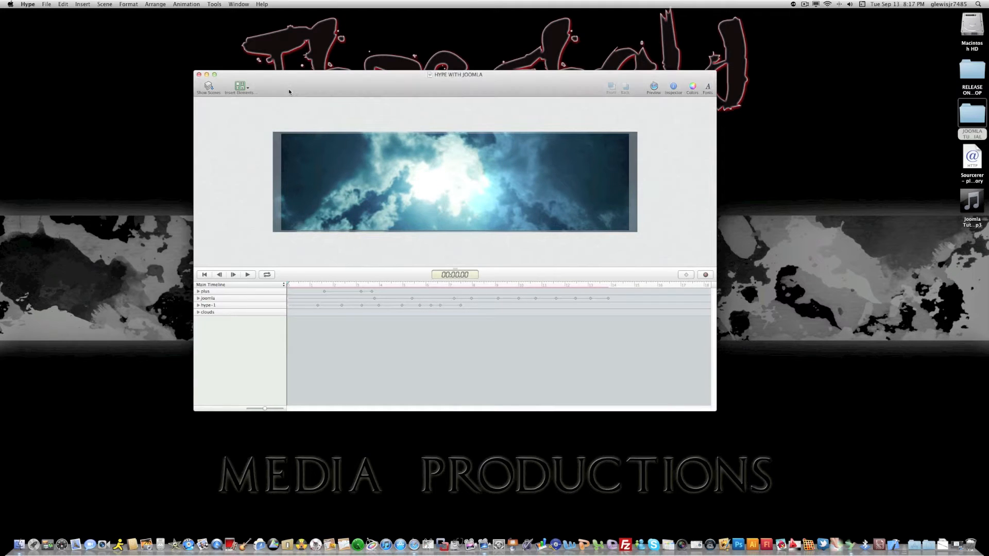
left_click(46, 5)
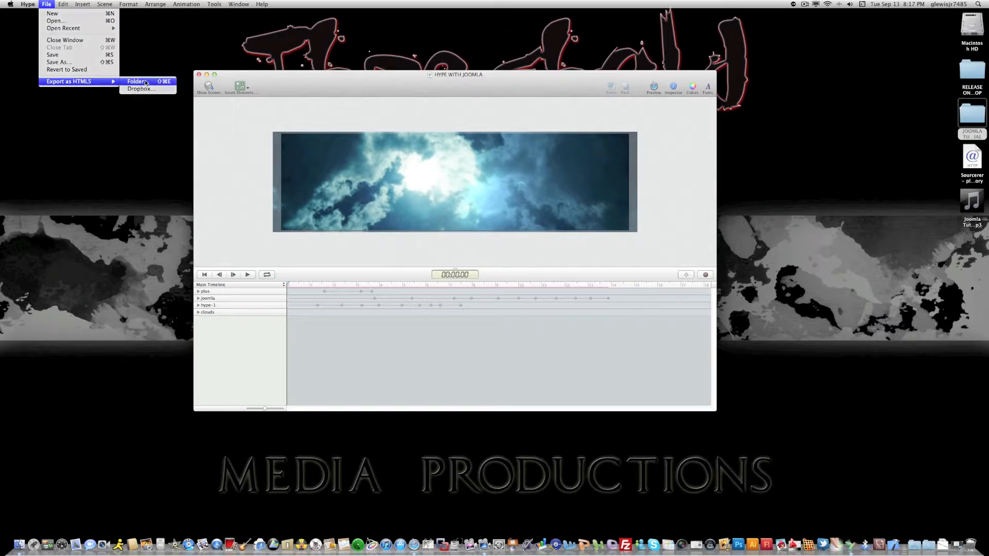
Export the animation as an HTML5 folder to the Desktop, accepting the compatibility summary
left_click(138, 81)
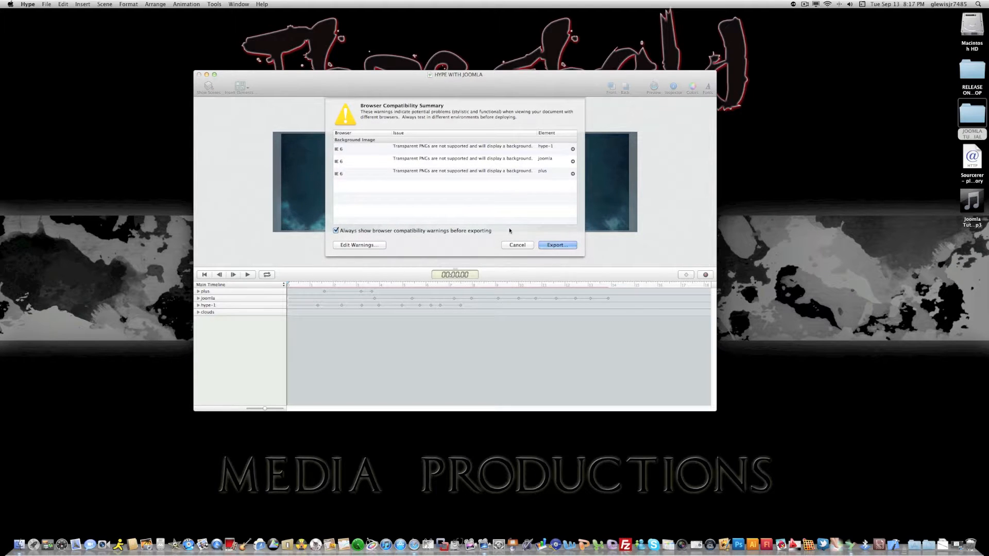
left_click(557, 244)
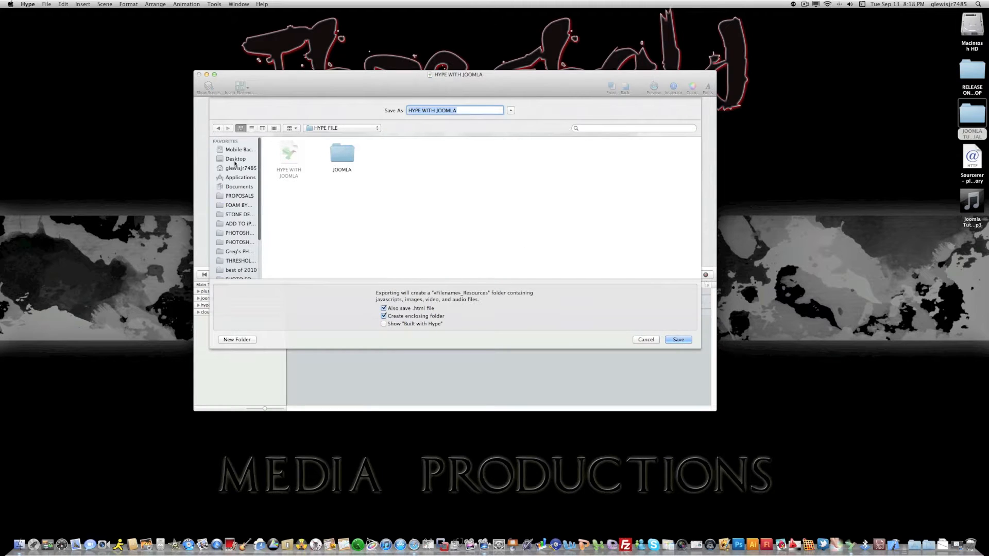
left_click(236, 159)
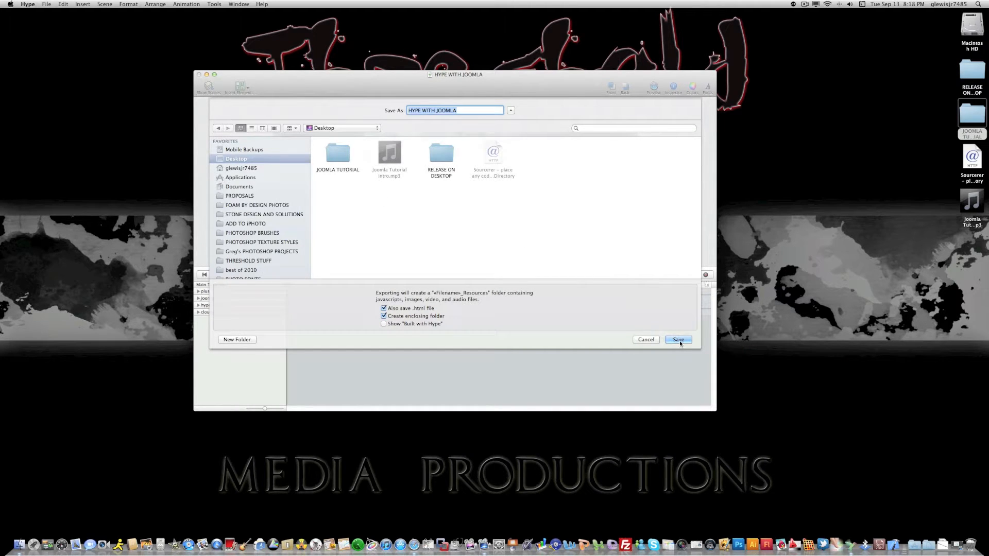
left_click(678, 339)
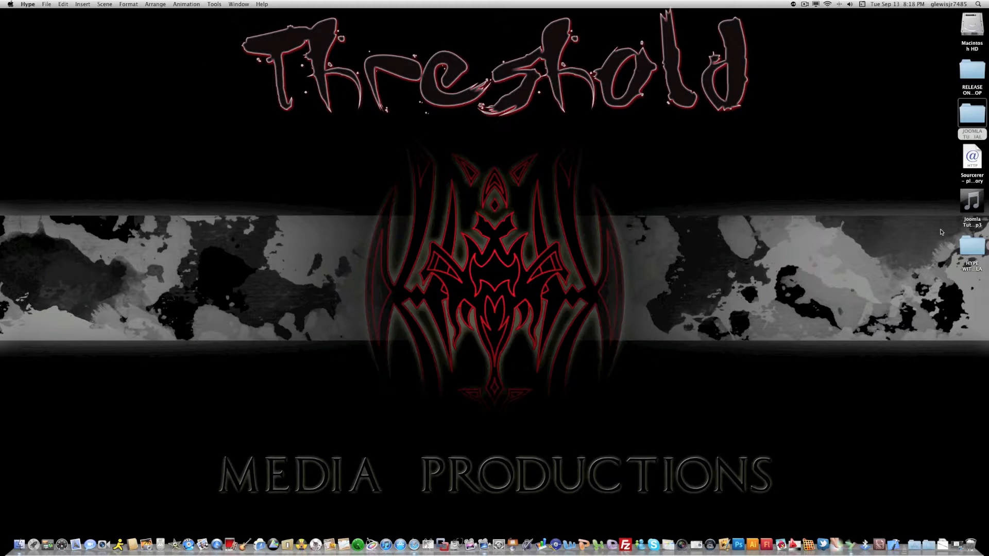
double_click(971, 247)
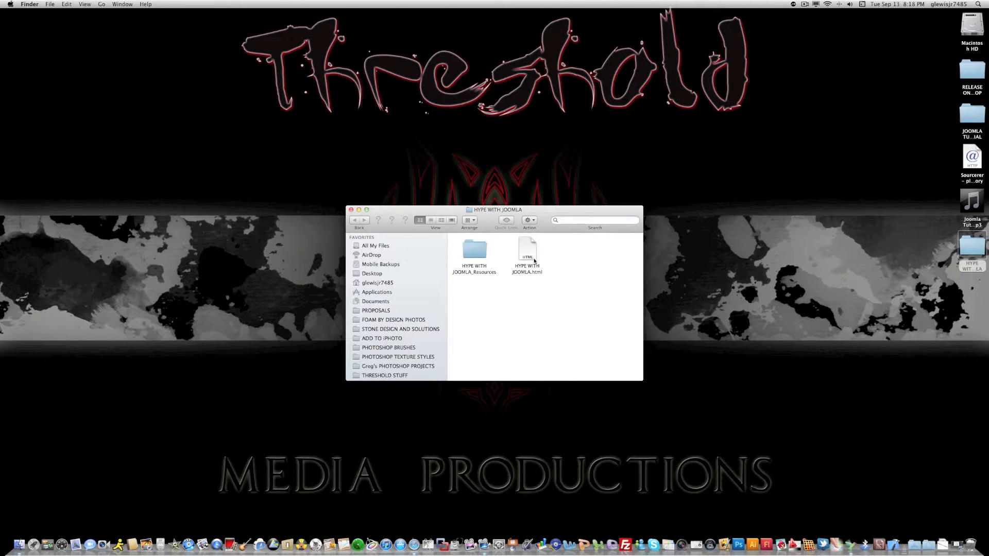
left_click(350, 209)
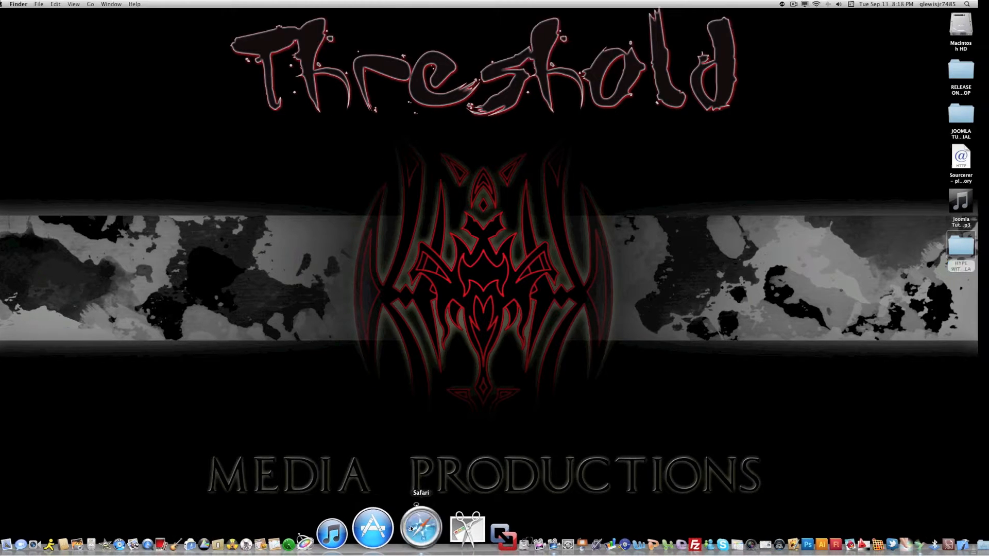
Launch Safari and scroll through the Components, Modules and Plugins sections of Extension types
left_click(420, 532)
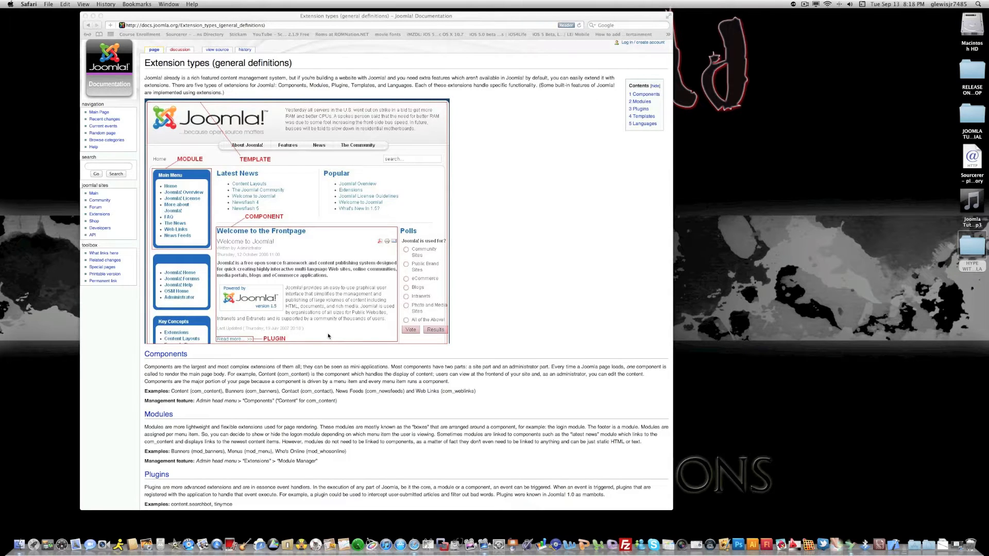
mouse_move(331, 336)
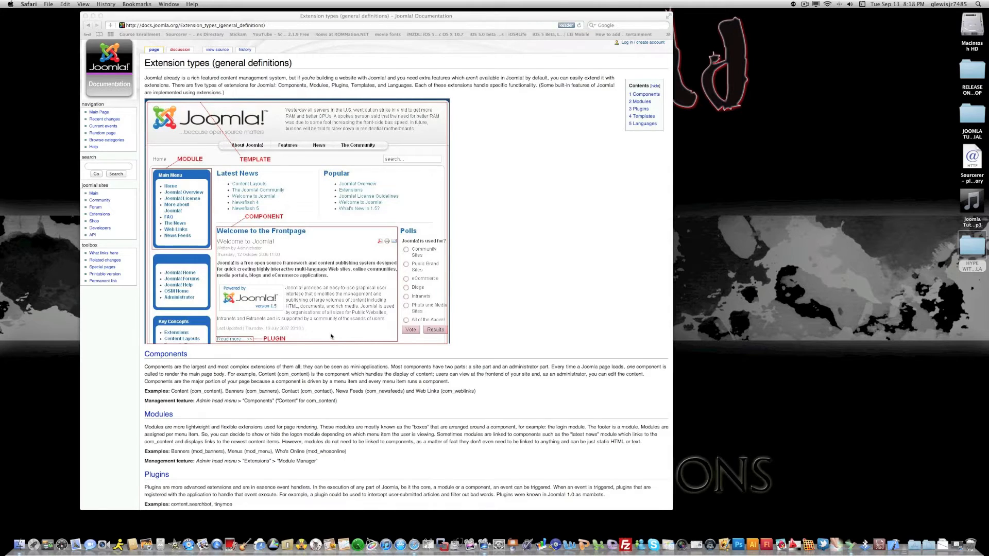
scroll("down", 3)
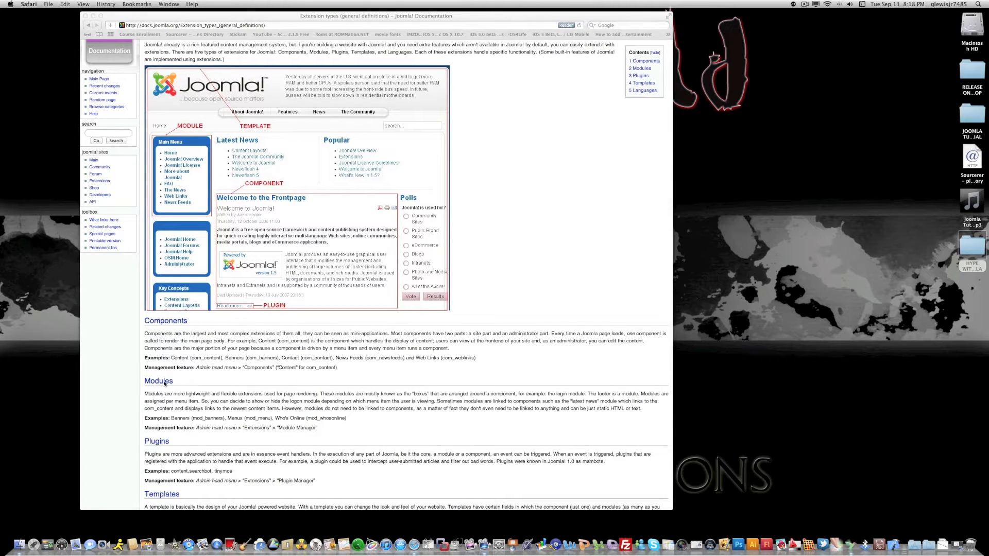
scroll("down", 3)
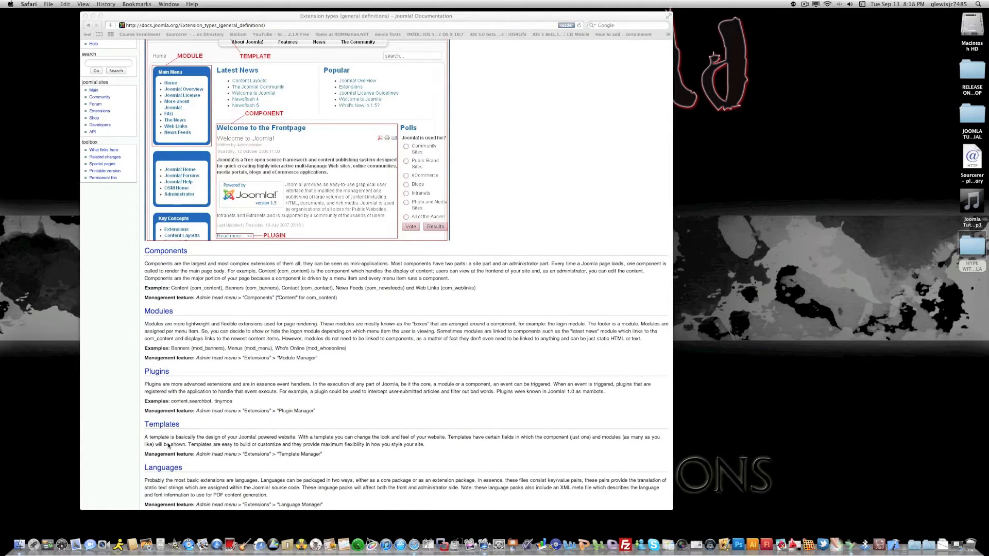
scroll("down", 3)
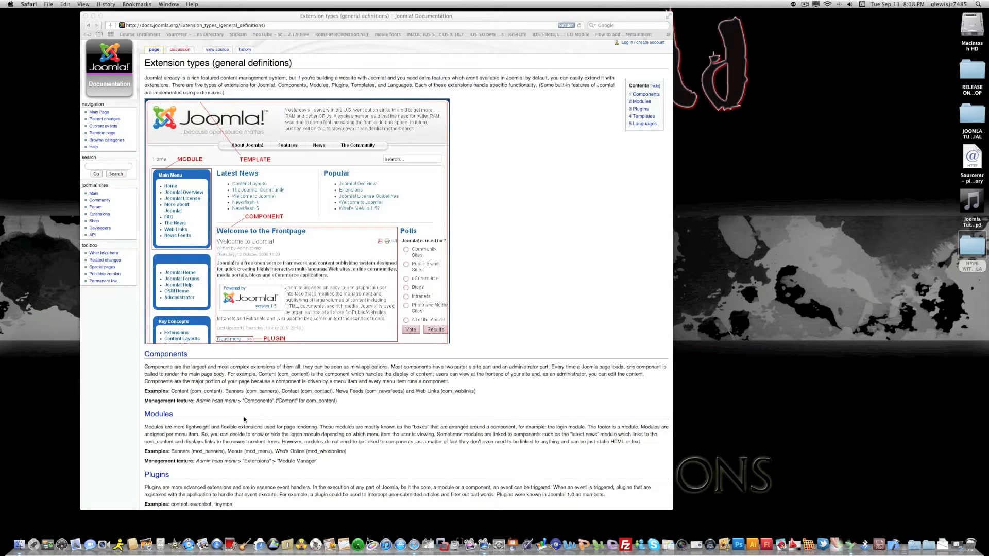
mouse_move(193, 415)
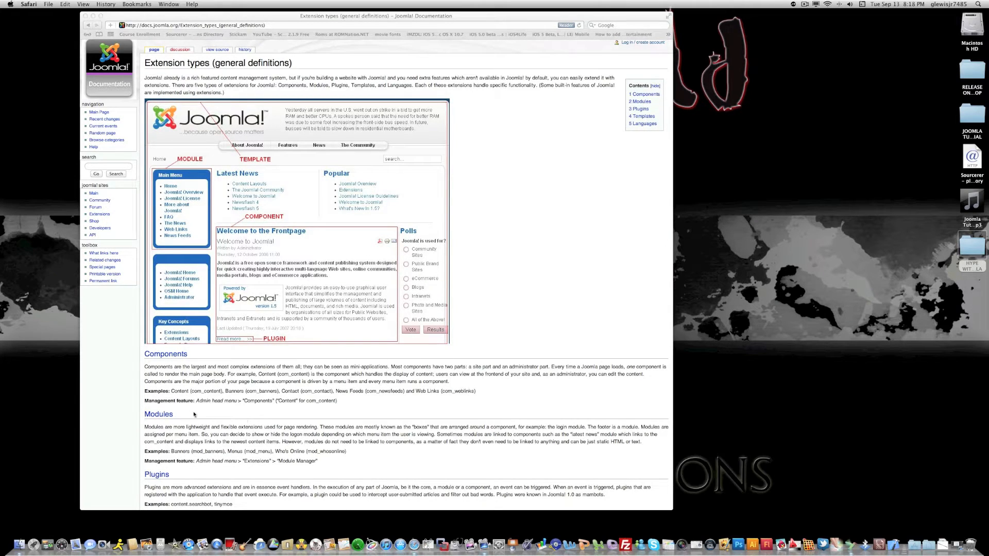
mouse_move(187, 472)
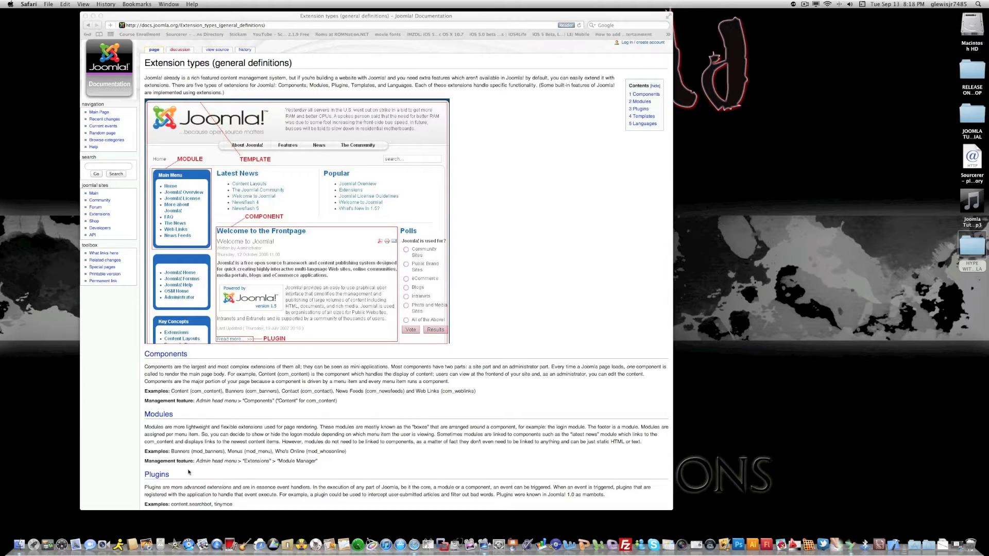
mouse_move(701, 233)
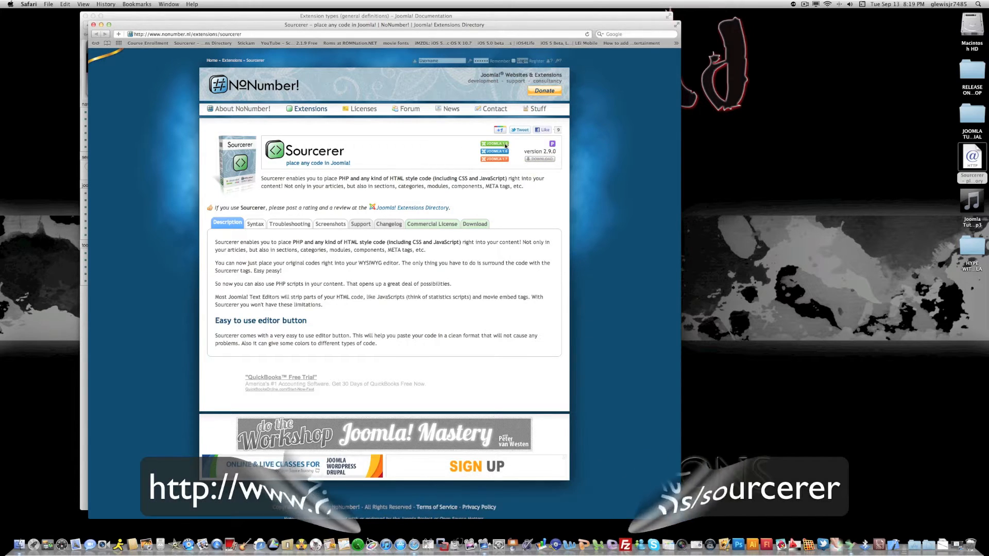
On nonumber.nl, open Sourcerer's Download tab and download Sourcerer v2.9.0
left_click(311, 108)
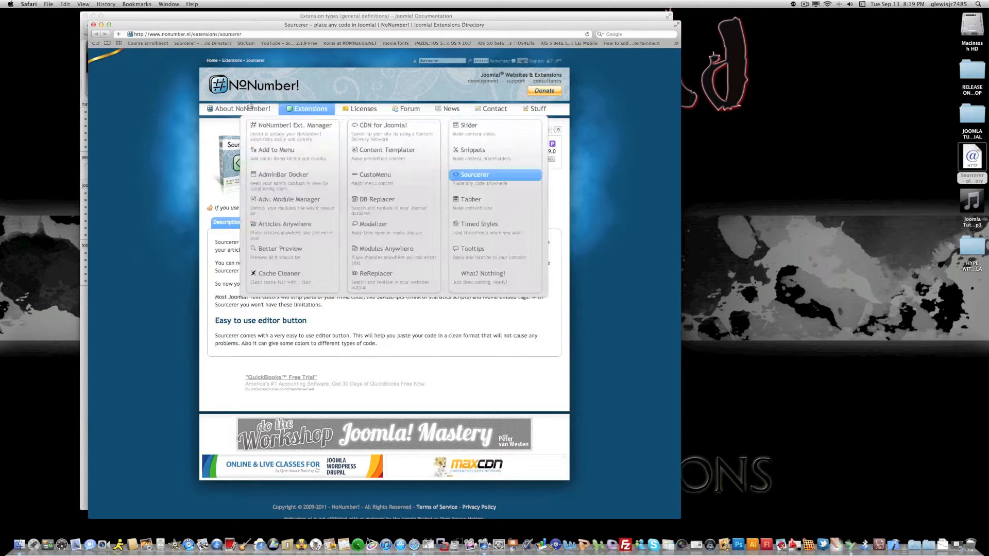
mouse_move(232, 95)
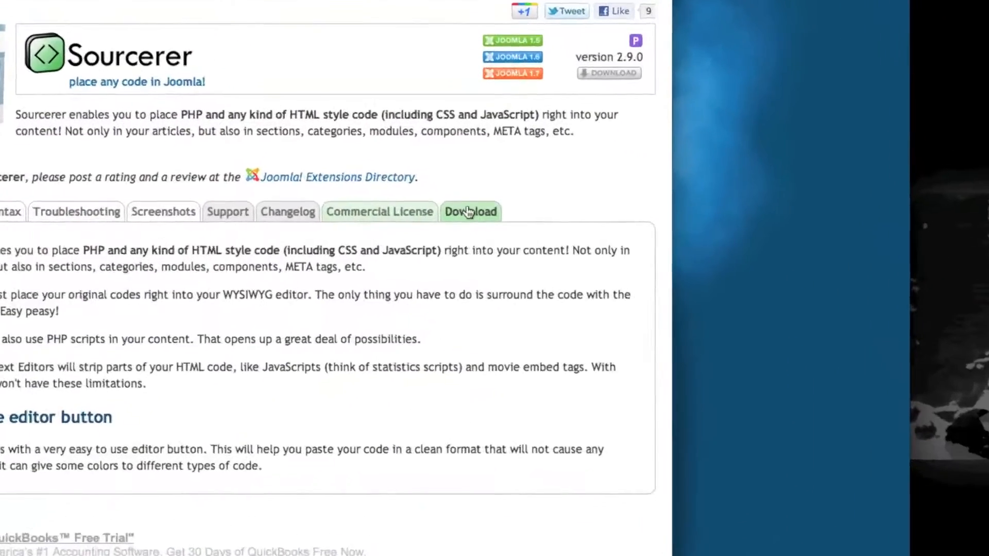
left_click(470, 212)
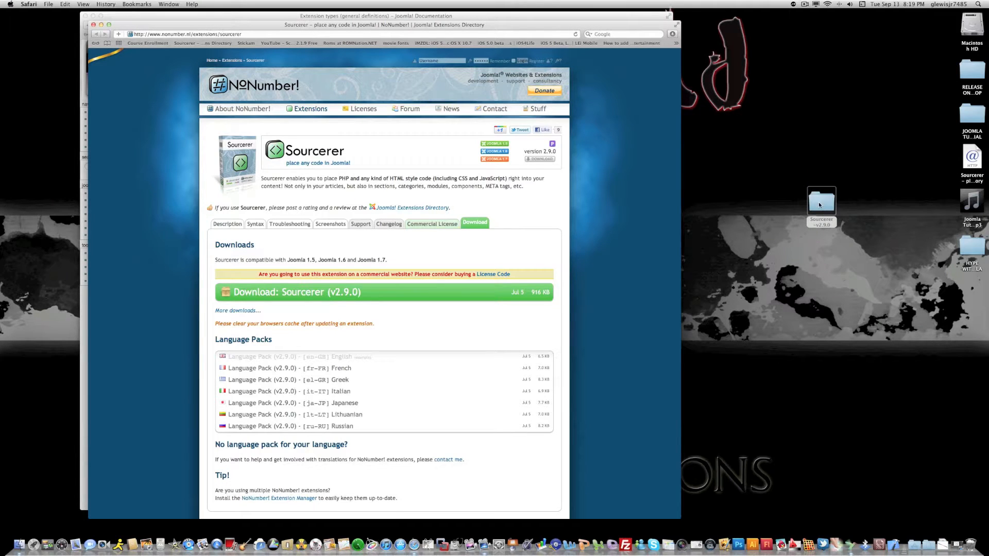
Inspect the Sourcerer-v2.9.0 folder's installer files, then compress the folder into an archive
double_click(821, 202)
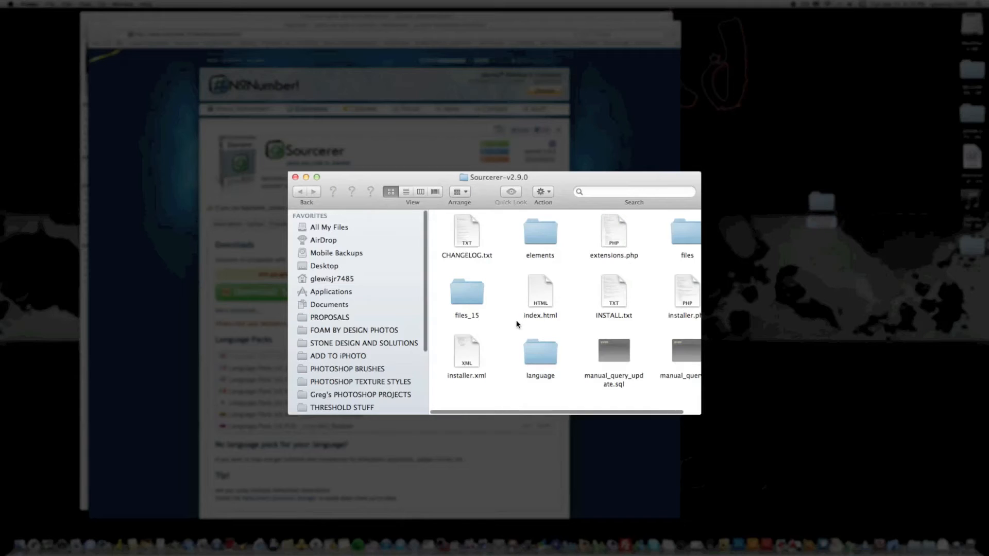
scroll("right", 3)
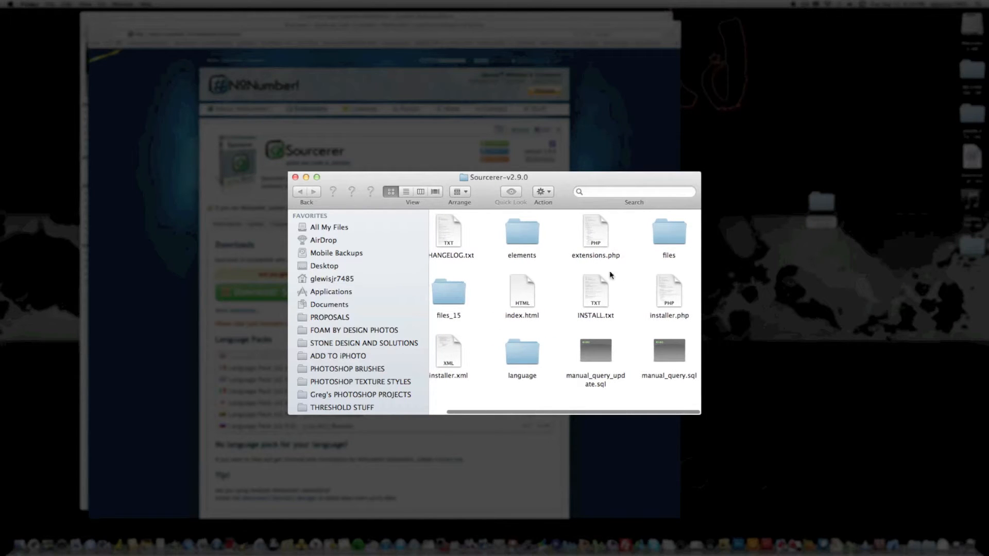
mouse_move(380, 208)
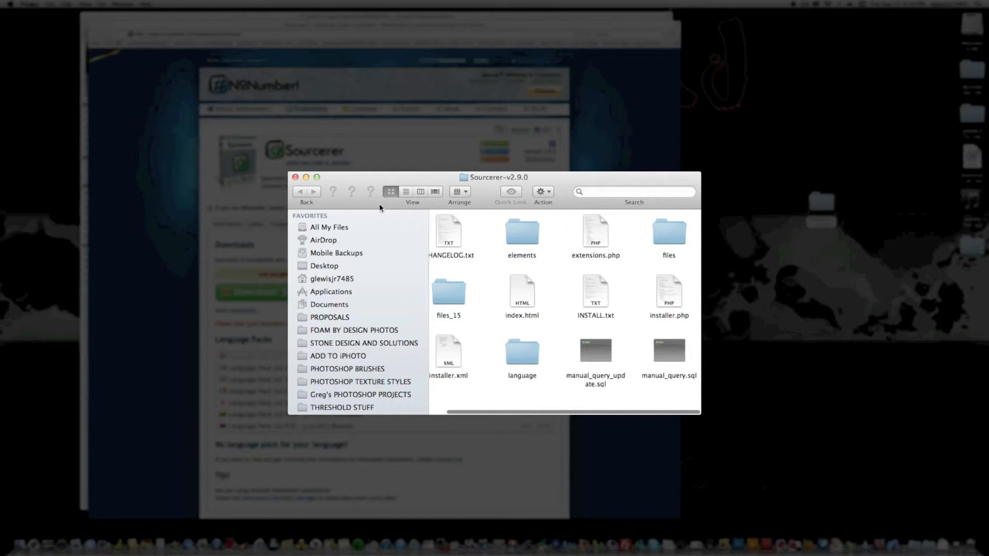
mouse_move(293, 178)
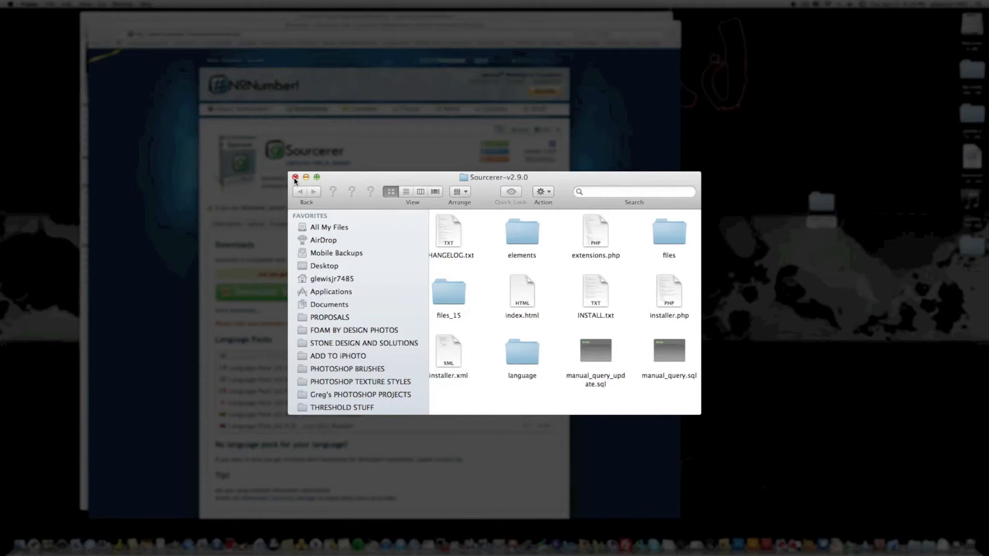
right_click(638, 205)
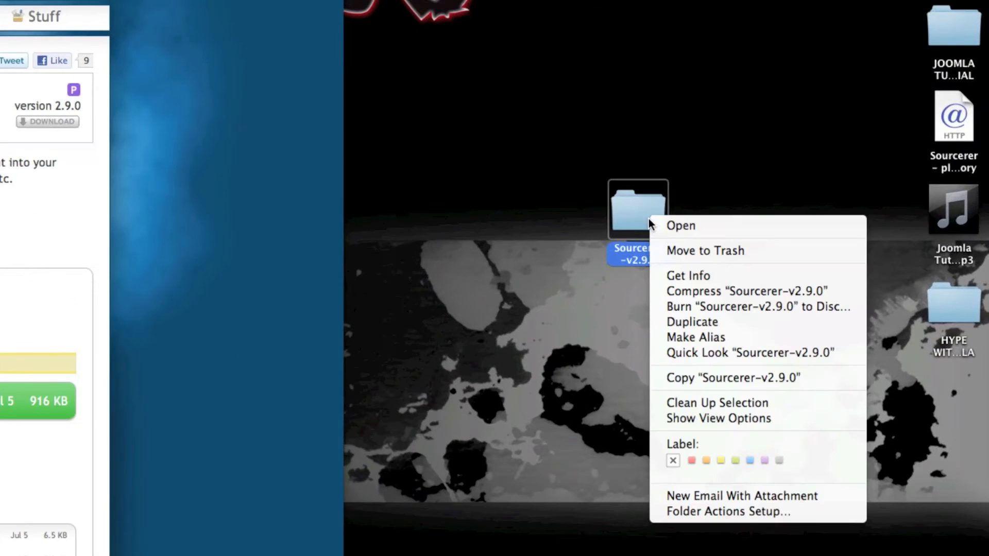
mouse_move(722, 298)
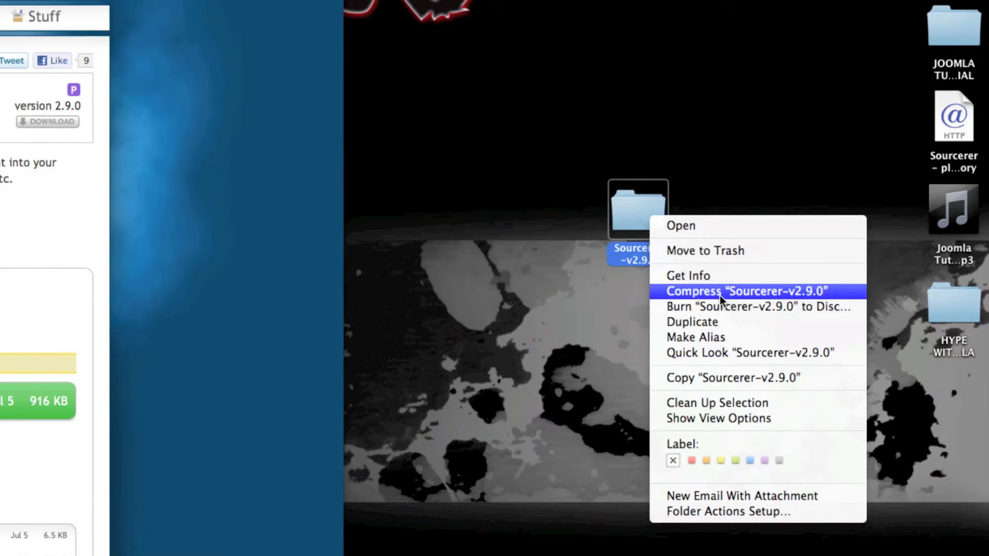
left_click(721, 291)
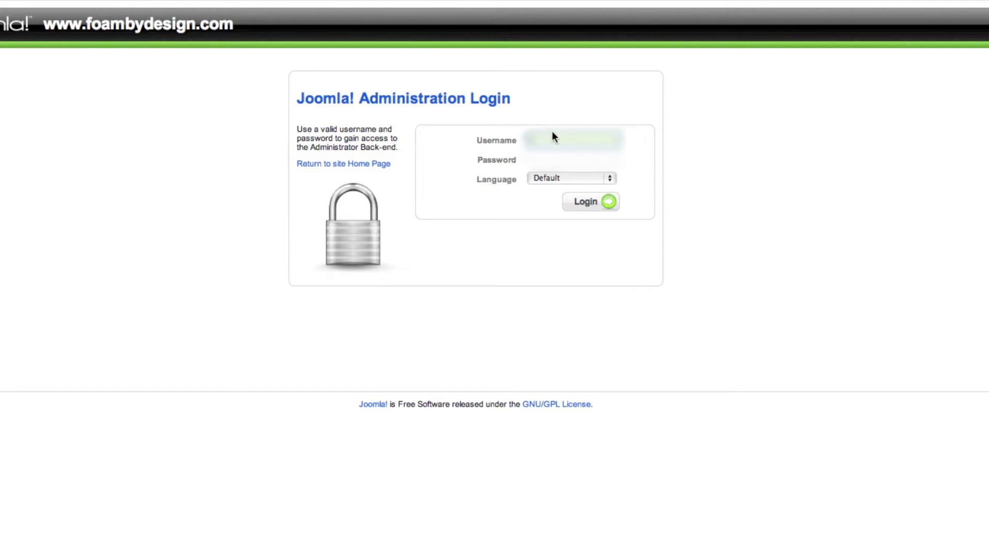
Enter the administrator credentials and log in to the foambydesign.com Control Panel
left_click(574, 159)
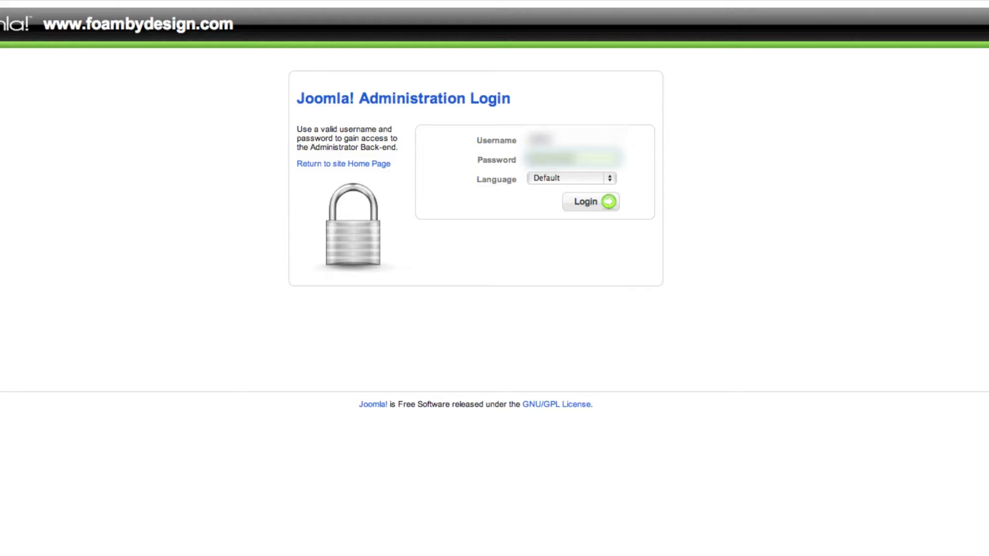
left_click(590, 201)
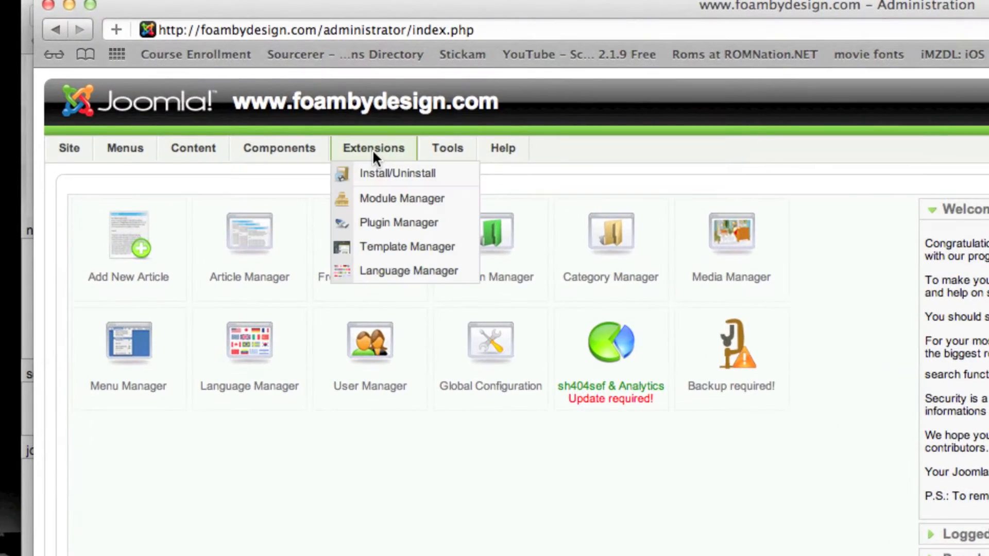
On the Extension Manager install page, pick Sourcerer-v2.9.0.zip from the Desktop as the package file
left_click(397, 173)
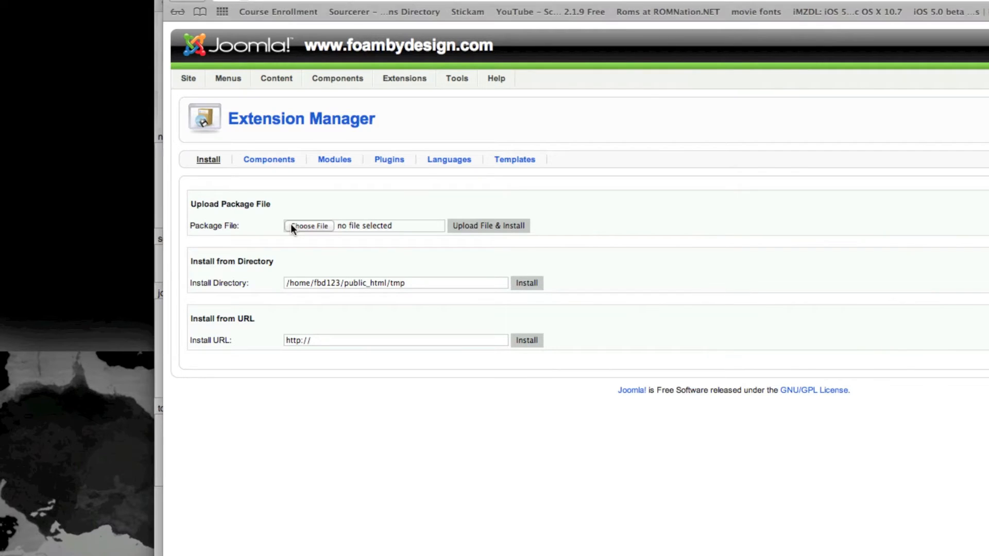
left_click(308, 226)
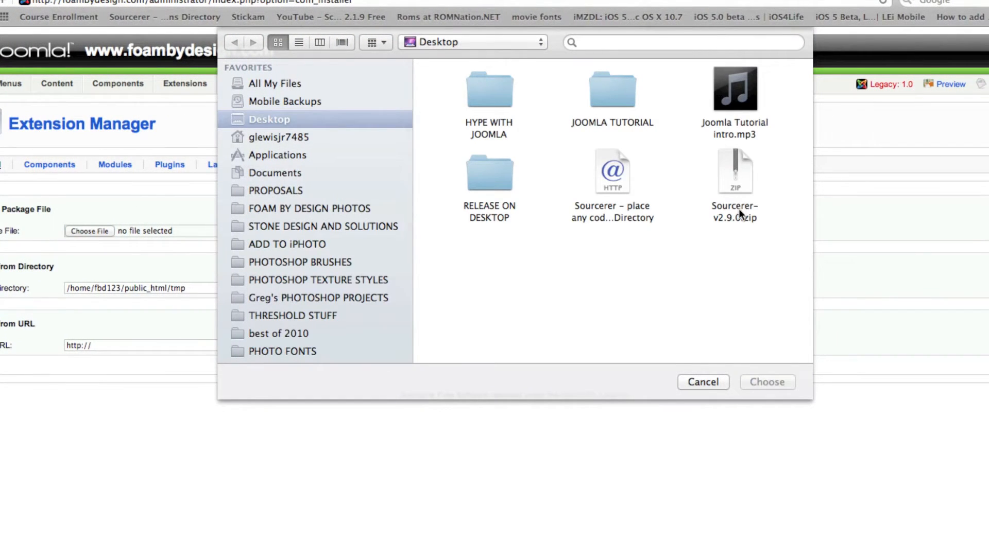
left_click(734, 172)
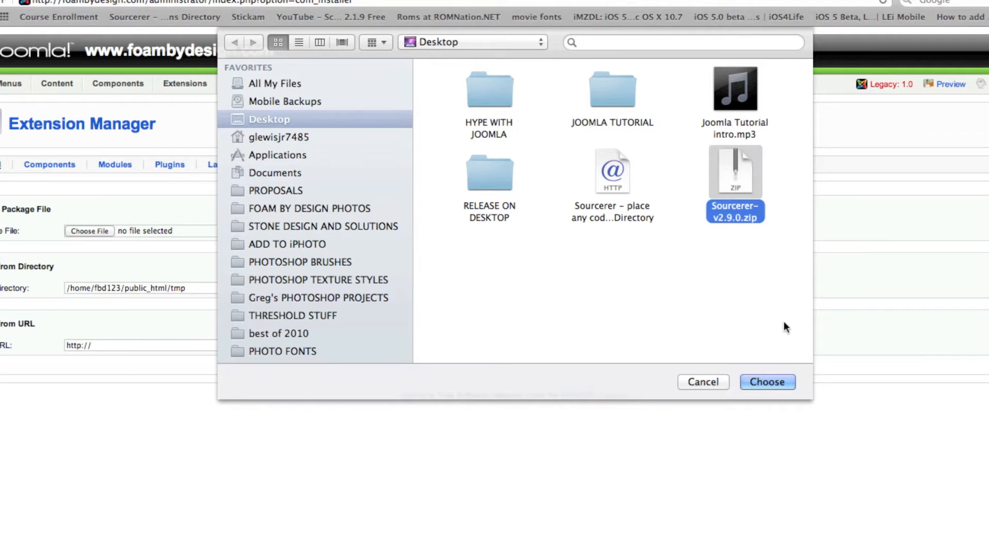
left_click(767, 382)
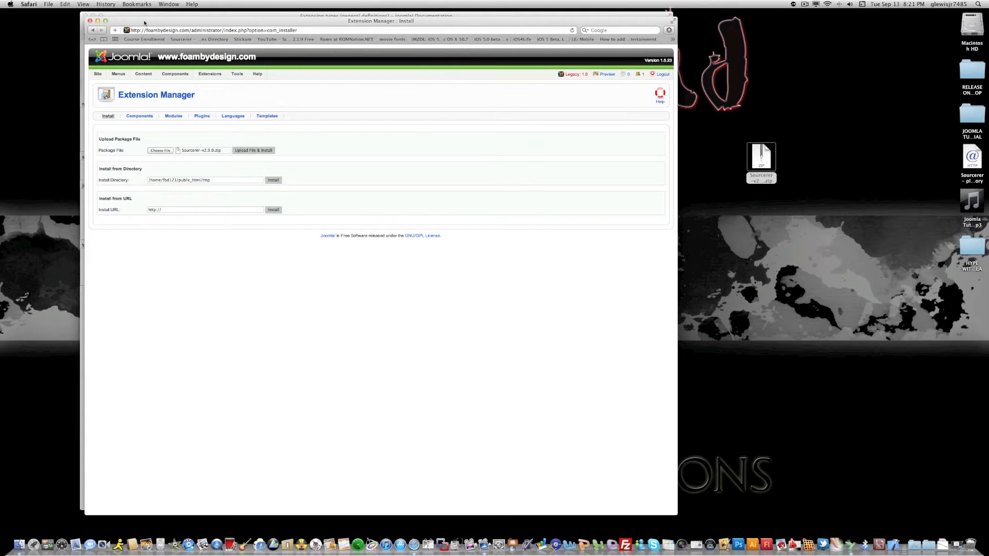
mouse_move(144, 42)
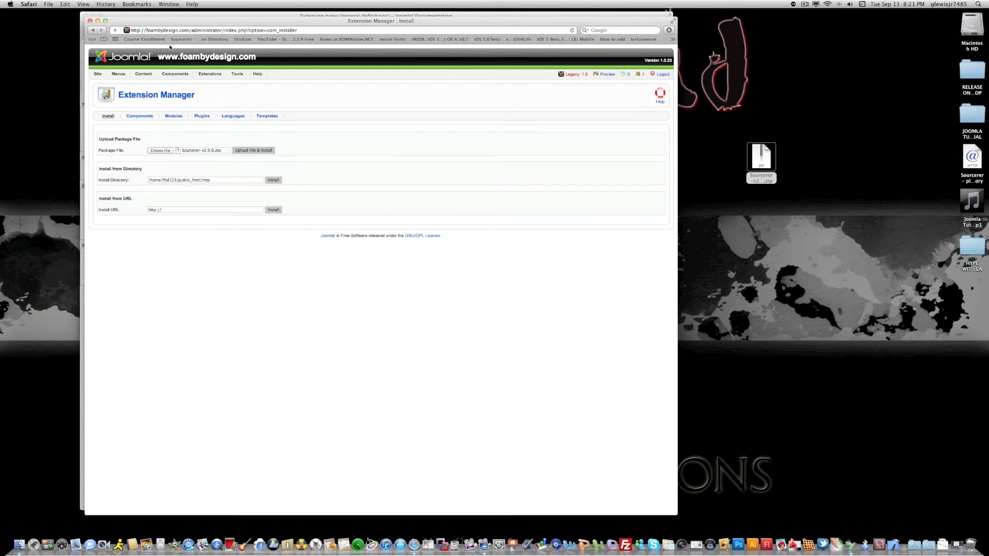
mouse_move(251, 92)
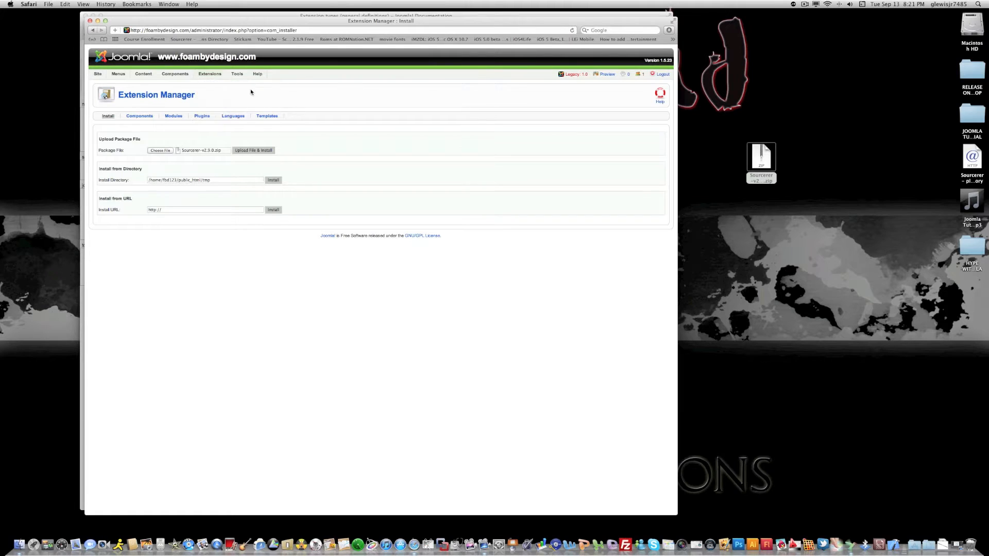
Open the Plugin Manager and raise the Display # count to list more plugins per page
left_click(210, 74)
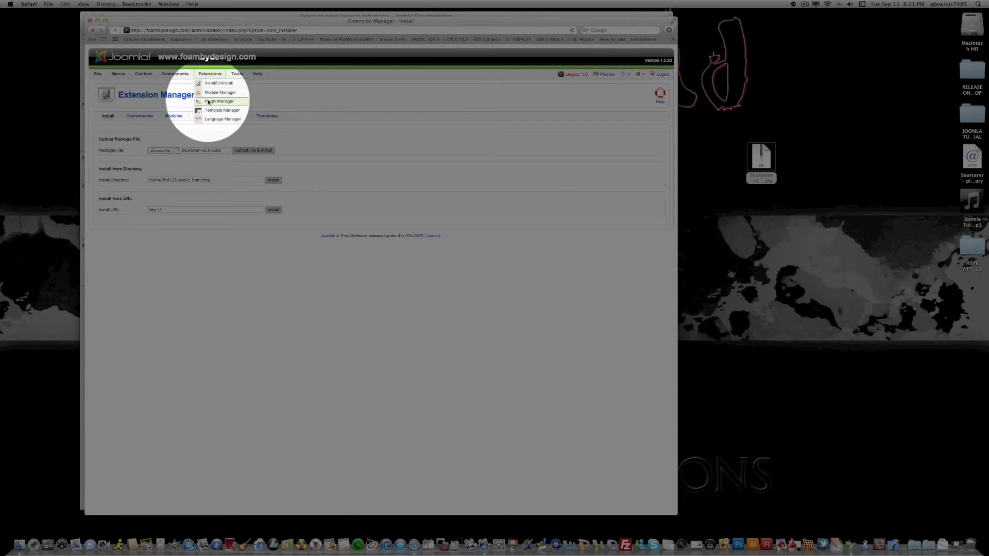
left_click(221, 100)
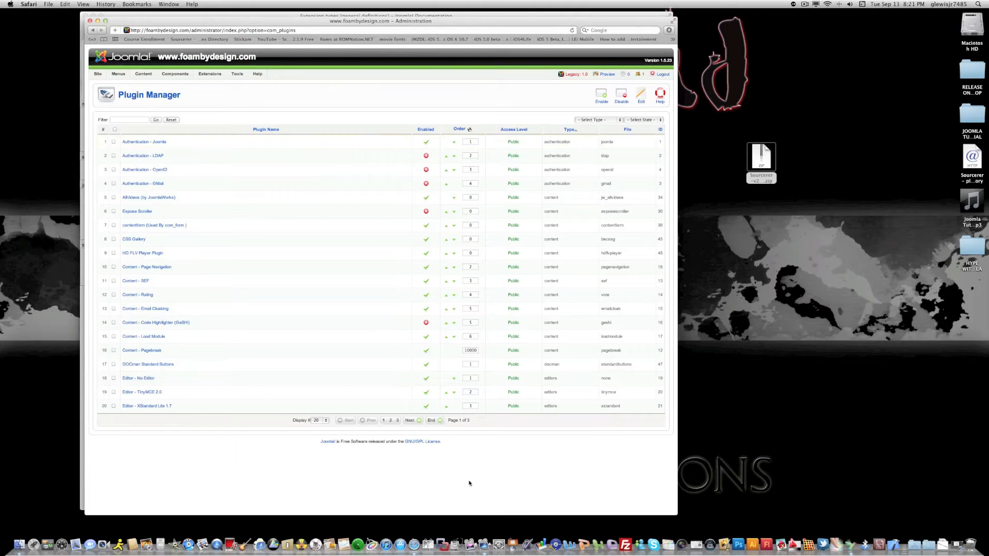
left_click(318, 420)
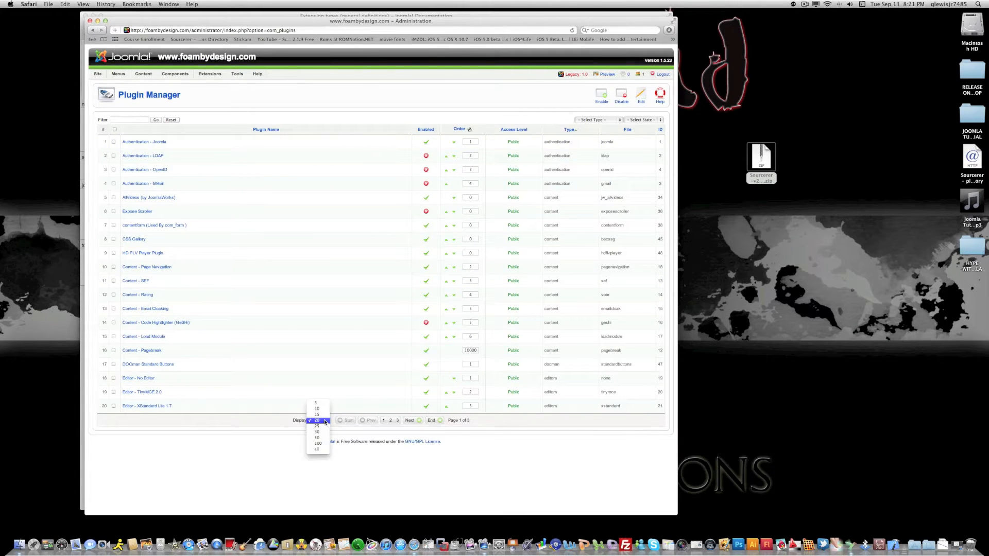
left_click(317, 450)
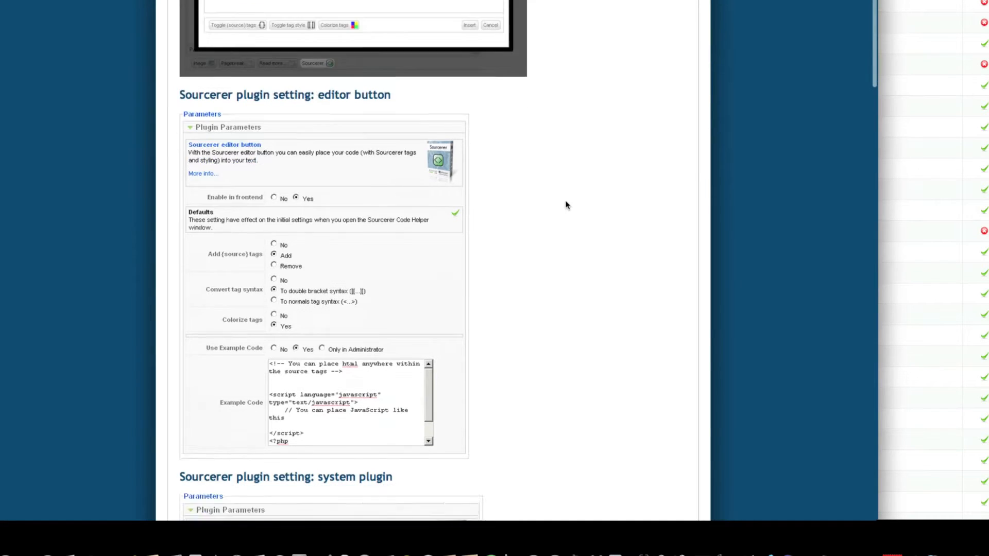
scroll("down", 3)
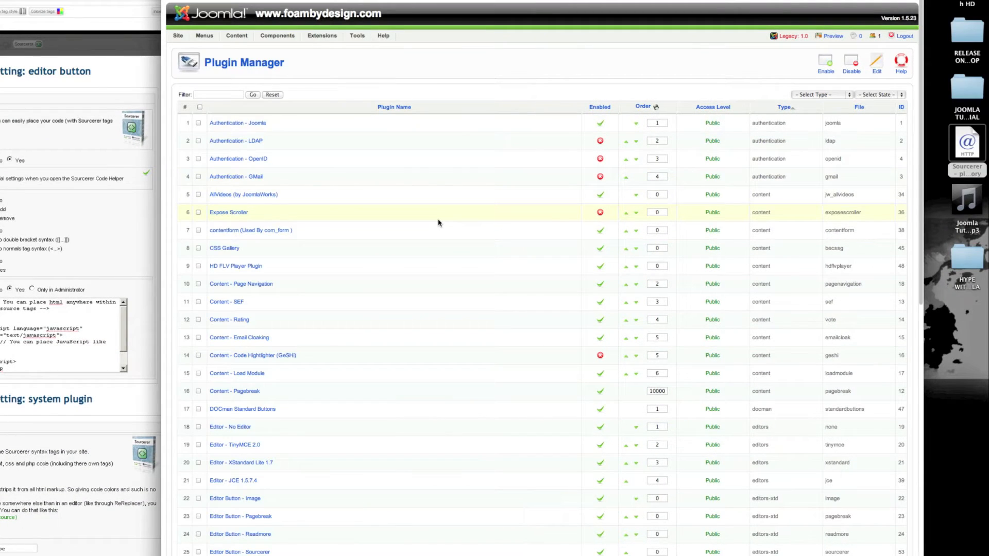
key("cmd+f")
type("sourcerer")
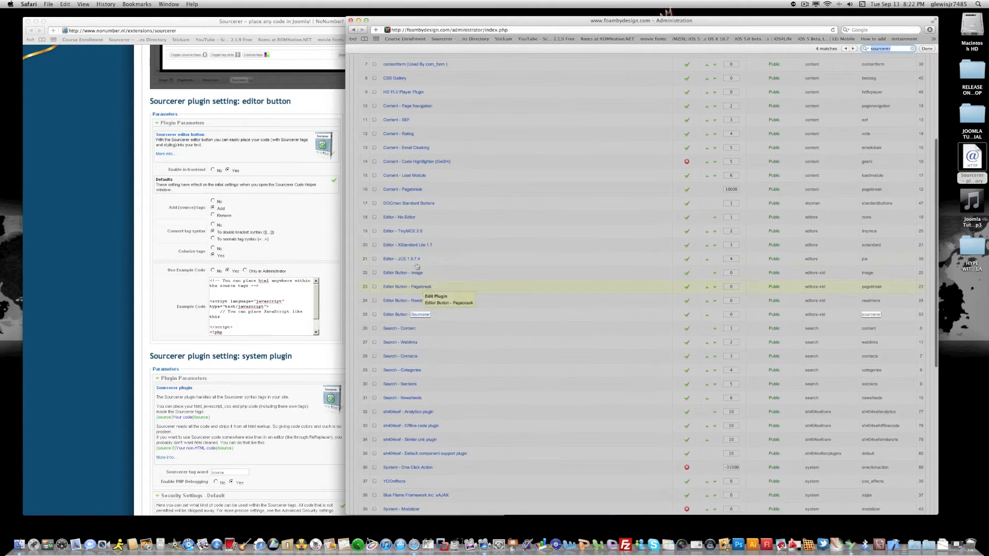
left_click(406, 314)
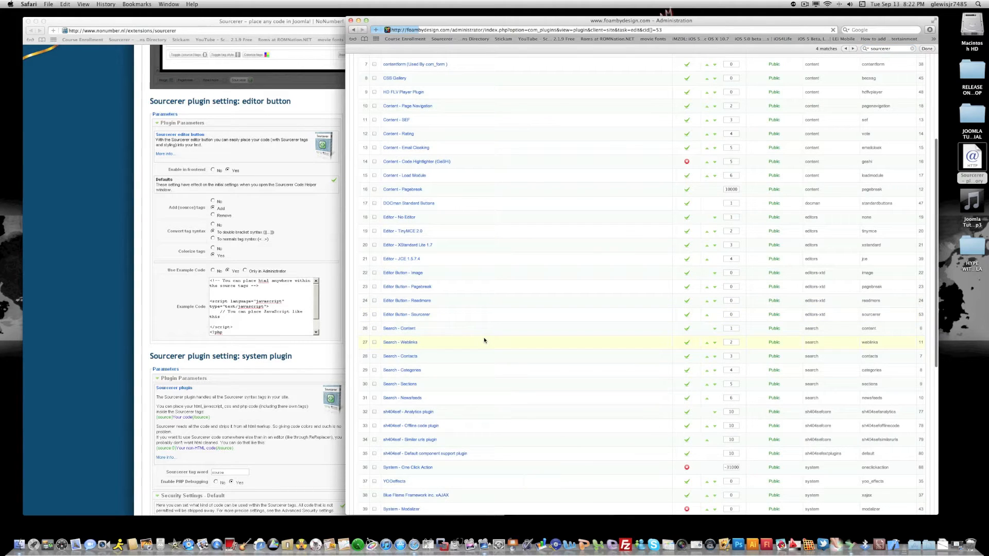
left_click(406, 314)
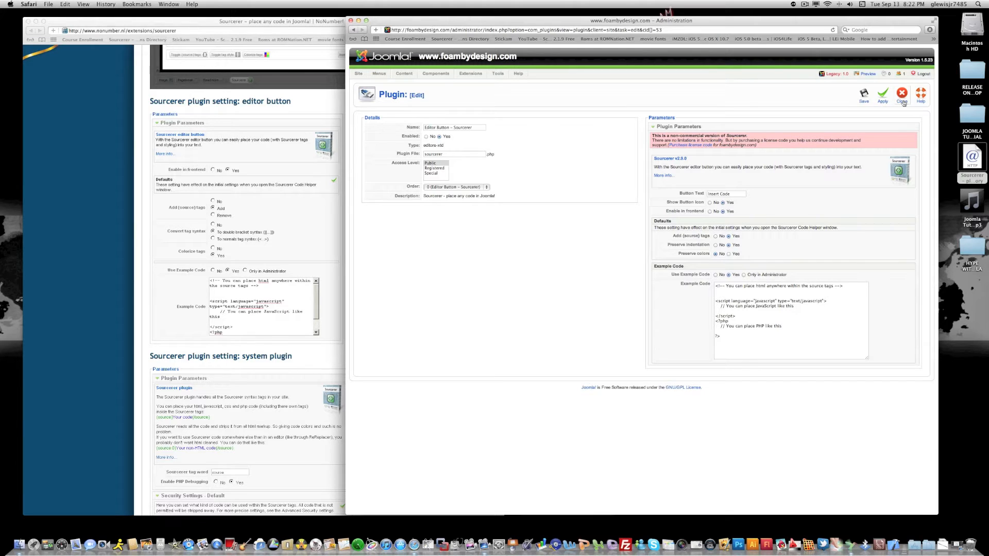
left_click(900, 91)
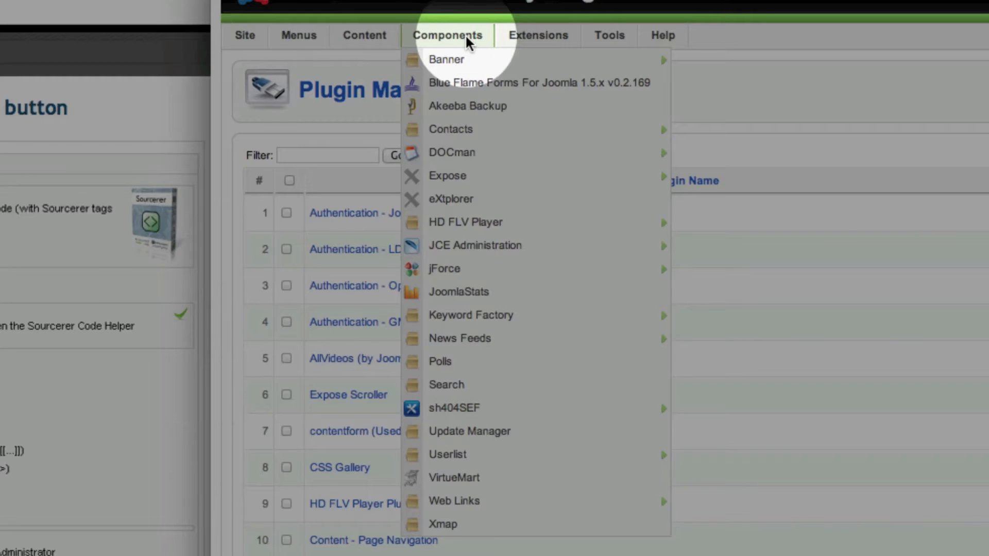
mouse_move(456, 198)
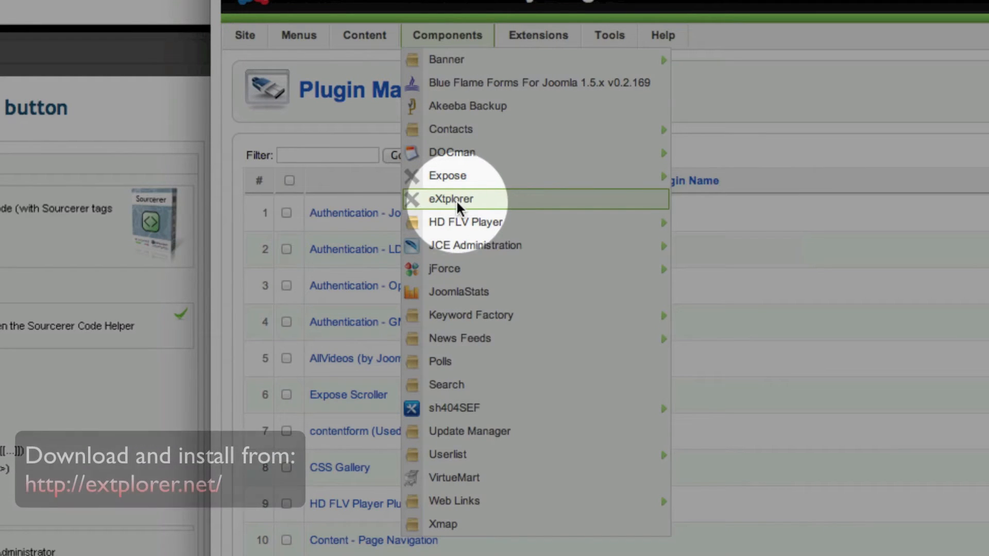
Open eXtplorer's Upload file(s) form and start choosing File 1 from the Desktop
left_click(450, 199)
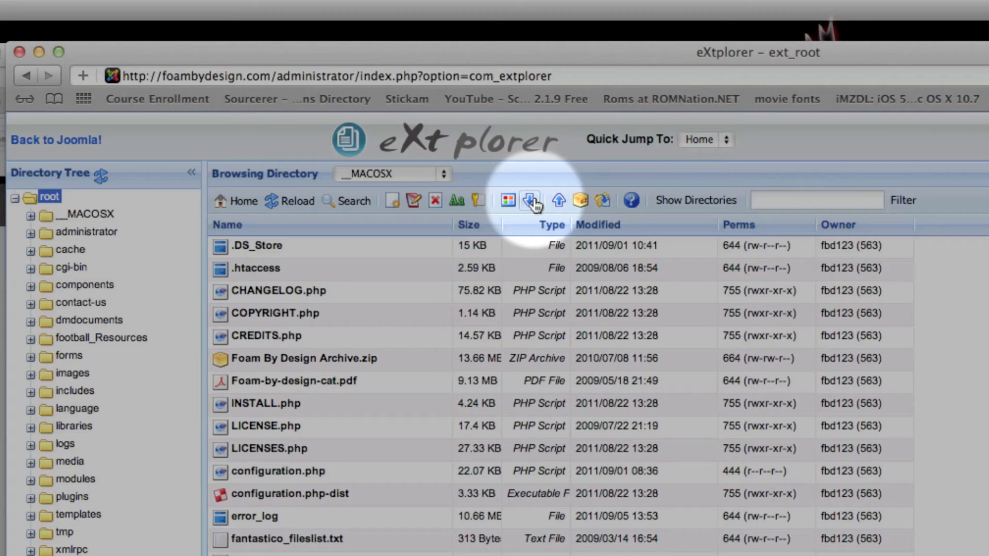
mouse_move(558, 201)
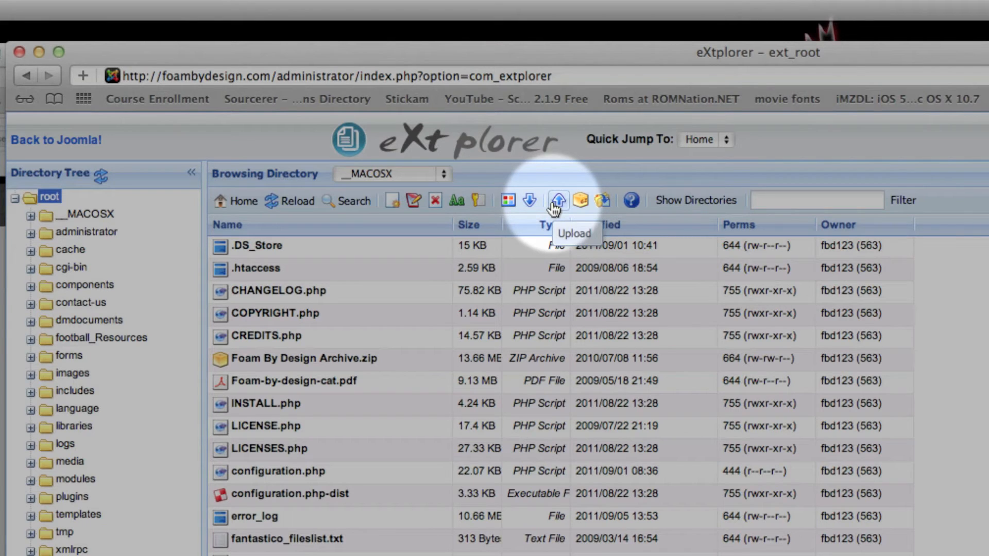
left_click(557, 200)
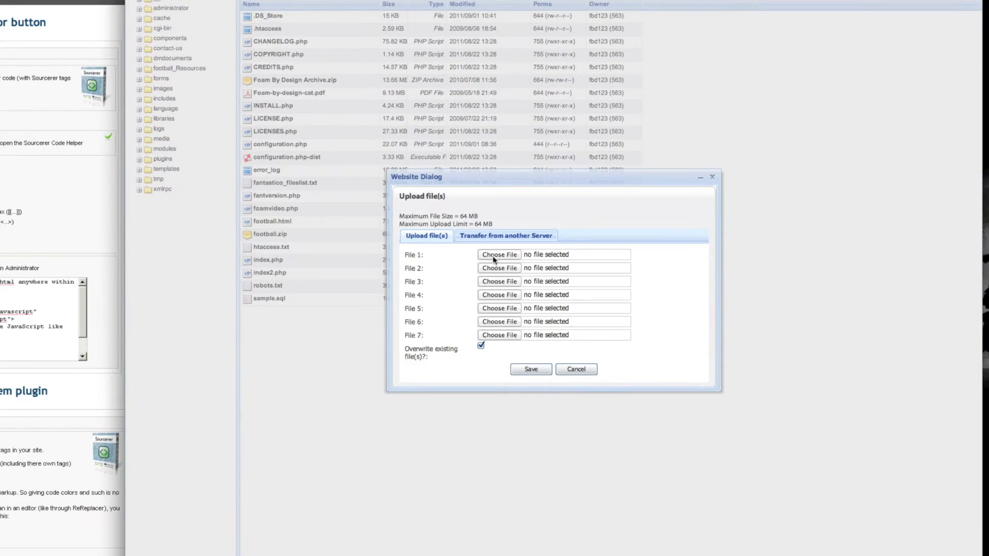
left_click(499, 254)
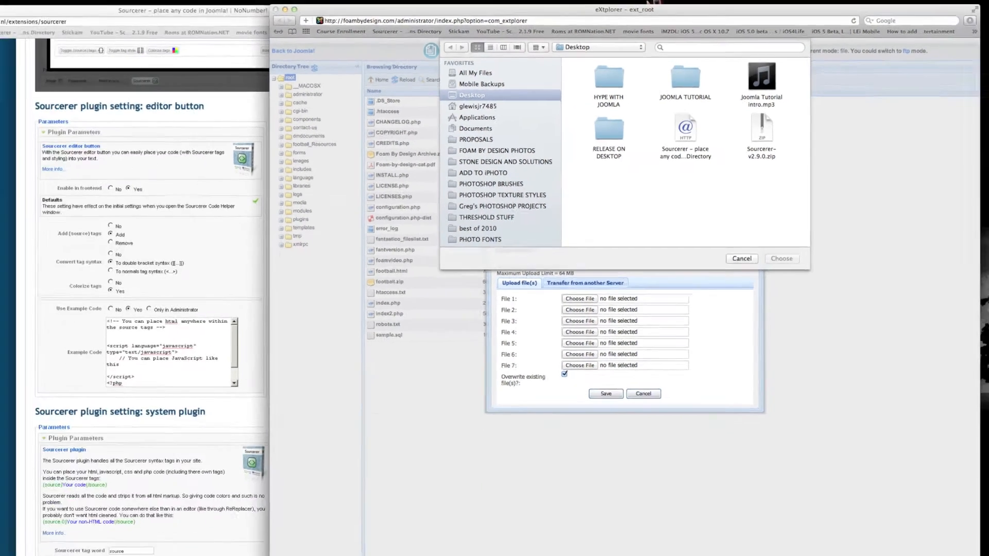
Compress both exported Hype items in the HYPE WITH JOOMLA folder into a zip
double_click(608, 77)
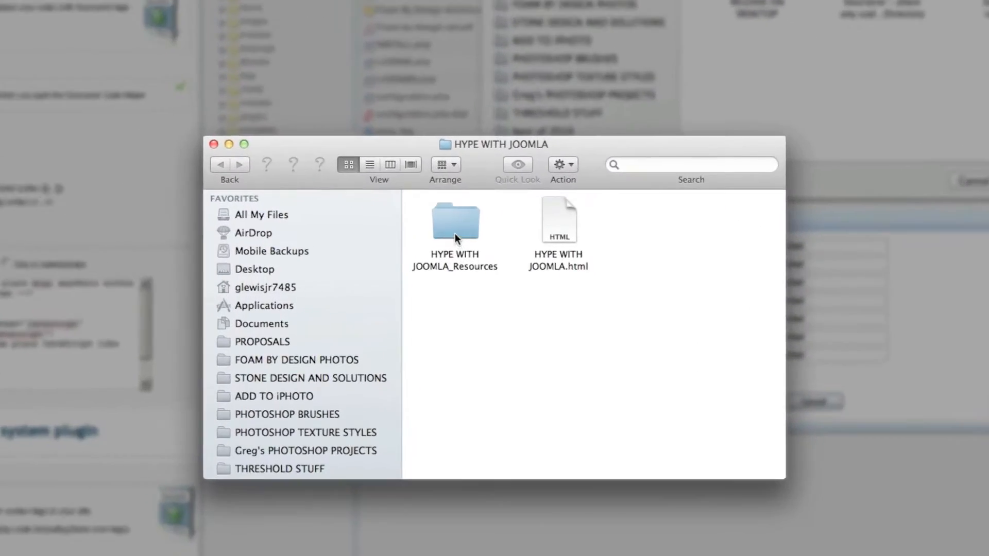
left_click(455, 220)
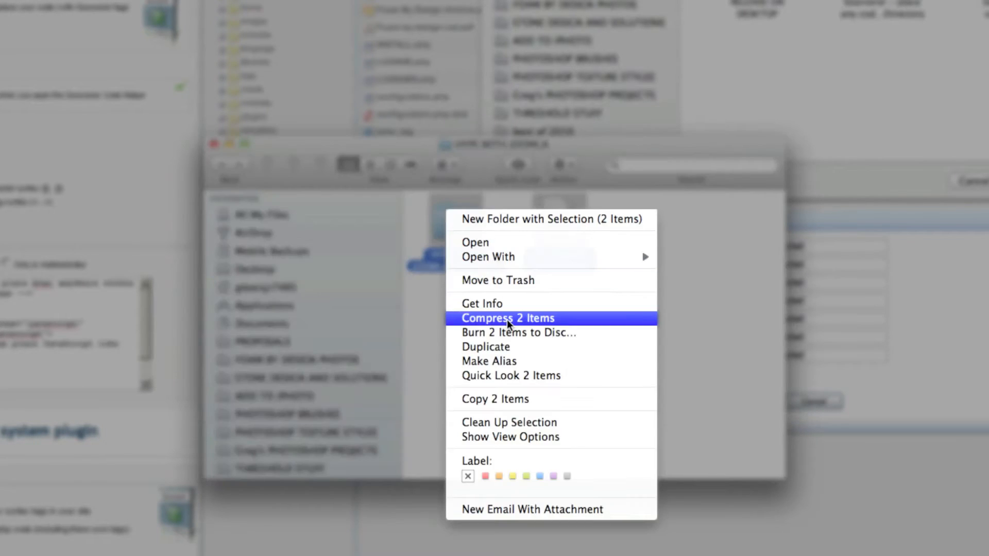
left_click(508, 318)
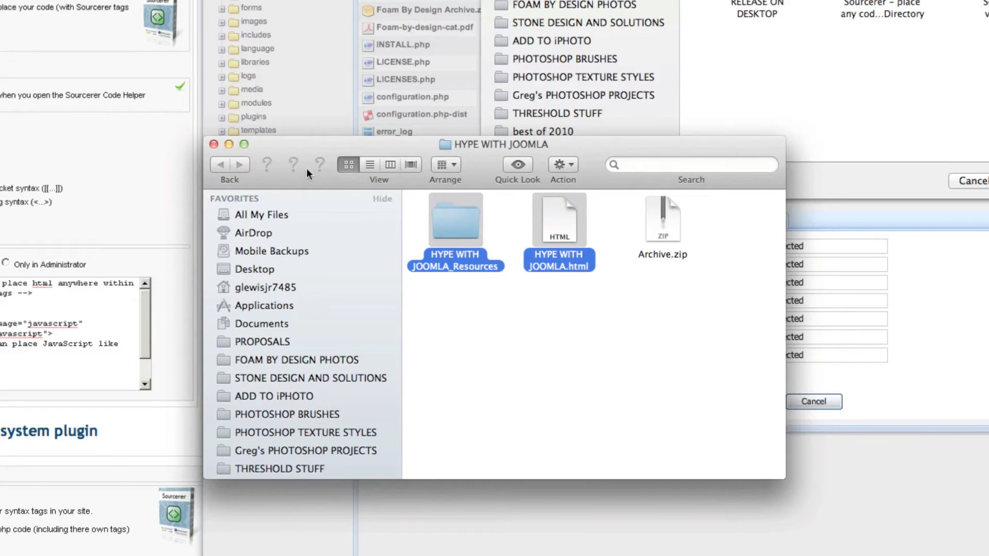
Rename the new zip archive to joomlahype.zip
left_click(662, 220)
type("hy")
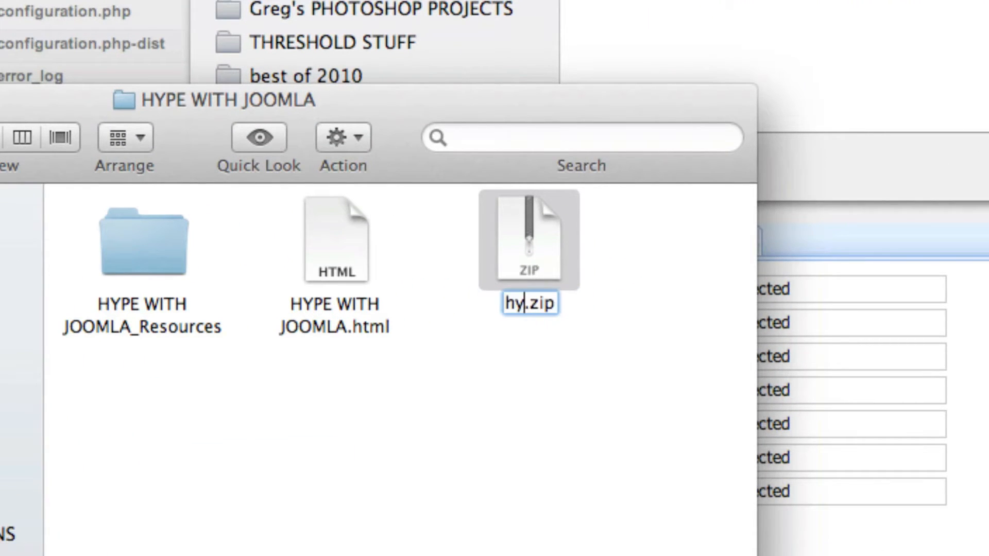
type("p")
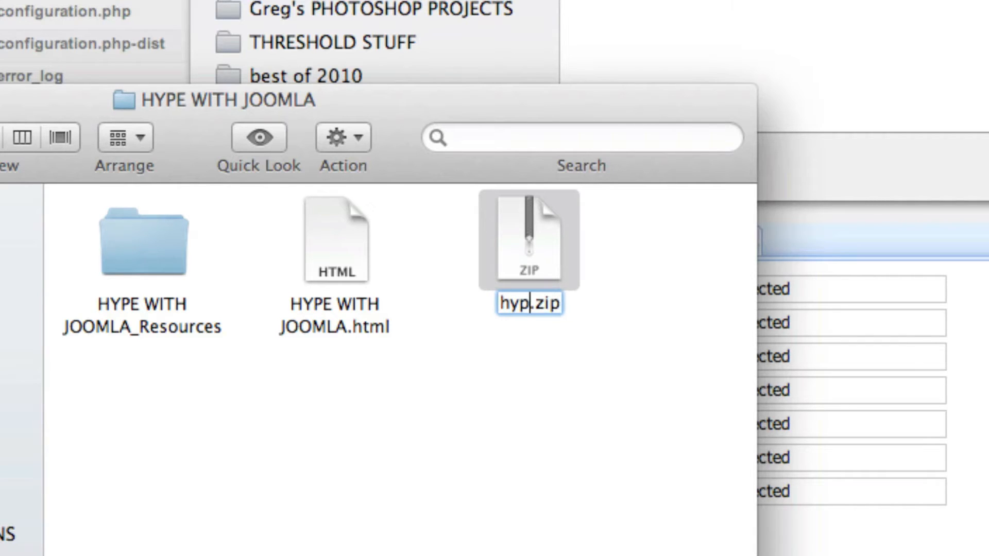
type("joomla")
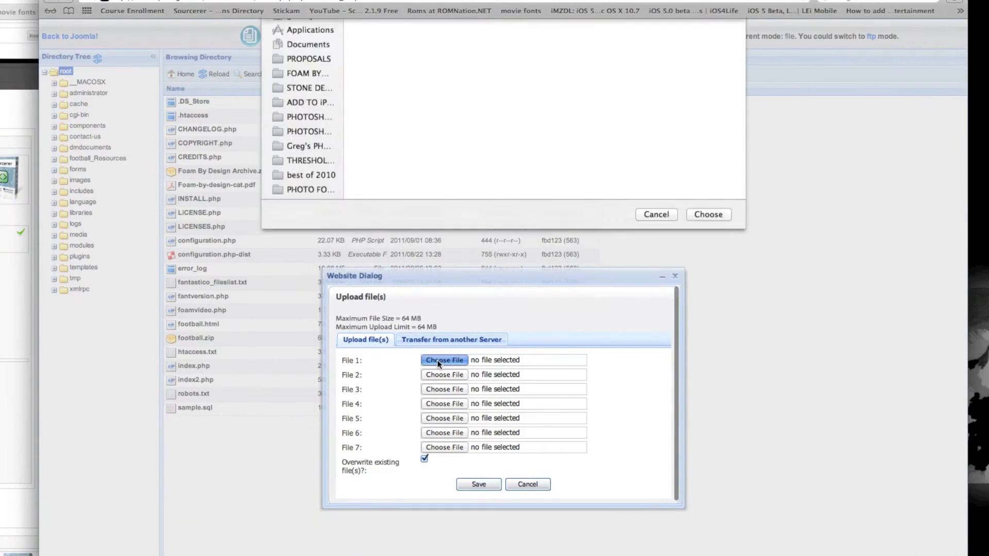
Upload joomlahype.zip from the HYPE WITH JOOMLA folder to the site root
left_click(444, 360)
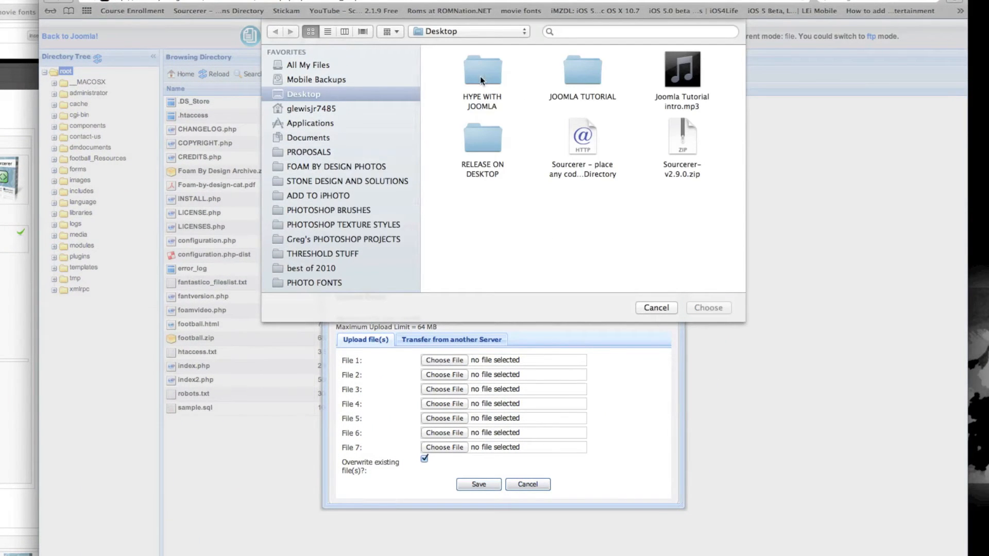
double_click(482, 68)
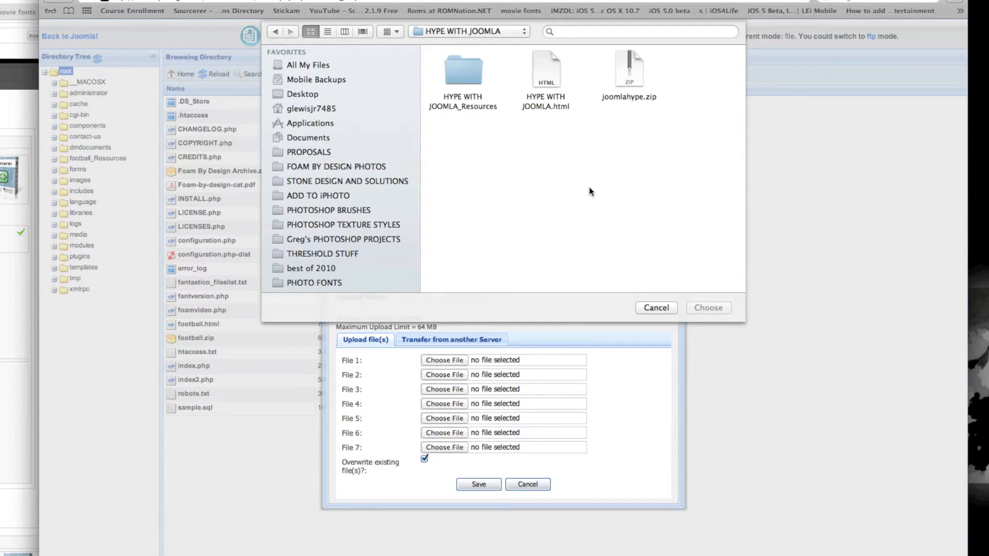
left_click(629, 69)
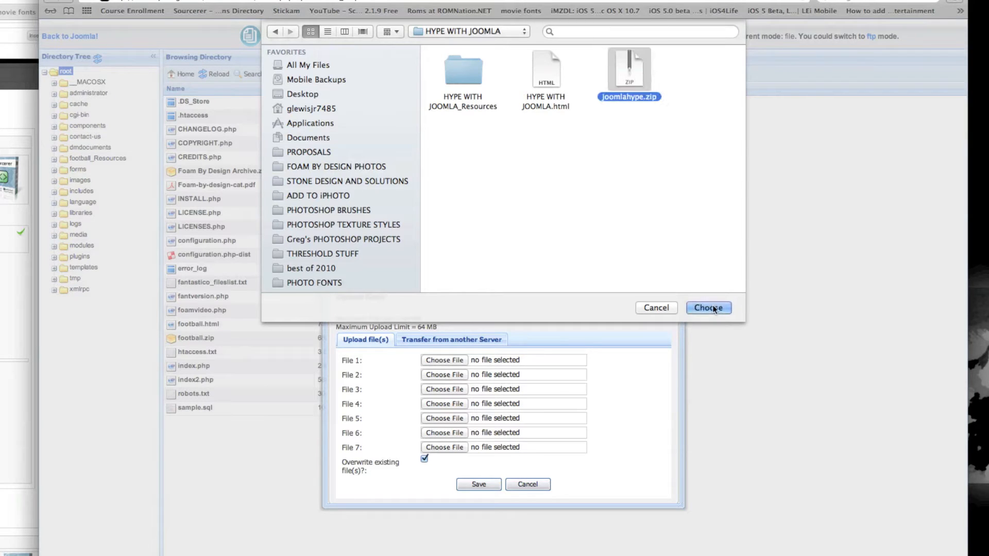
left_click(708, 308)
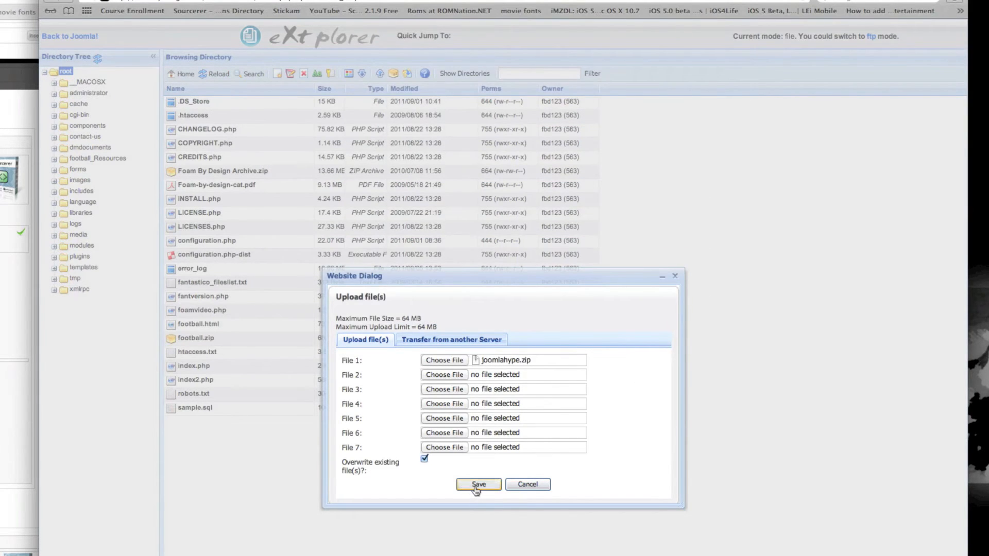
left_click(478, 484)
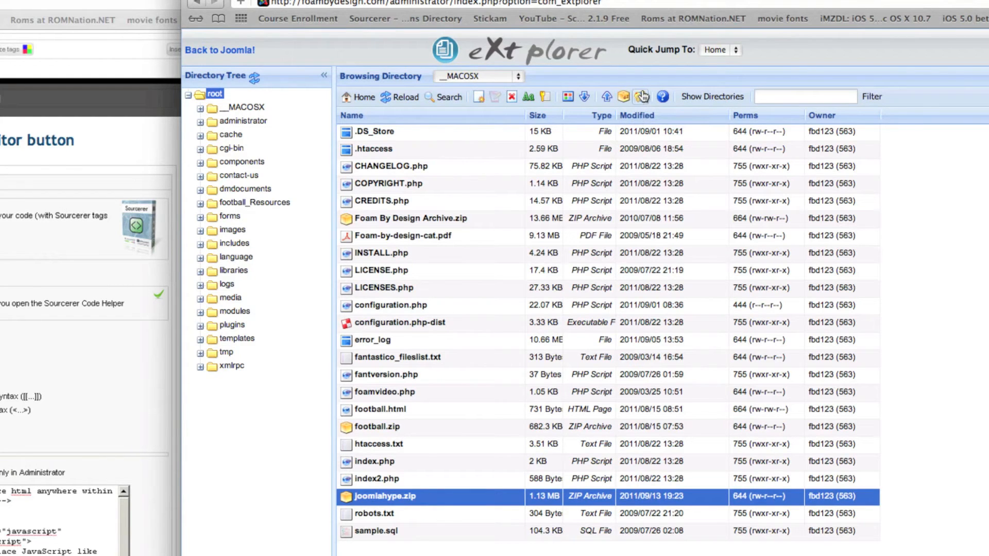
Extract joomlahype.zip in place and dismiss the success message
left_click(640, 97)
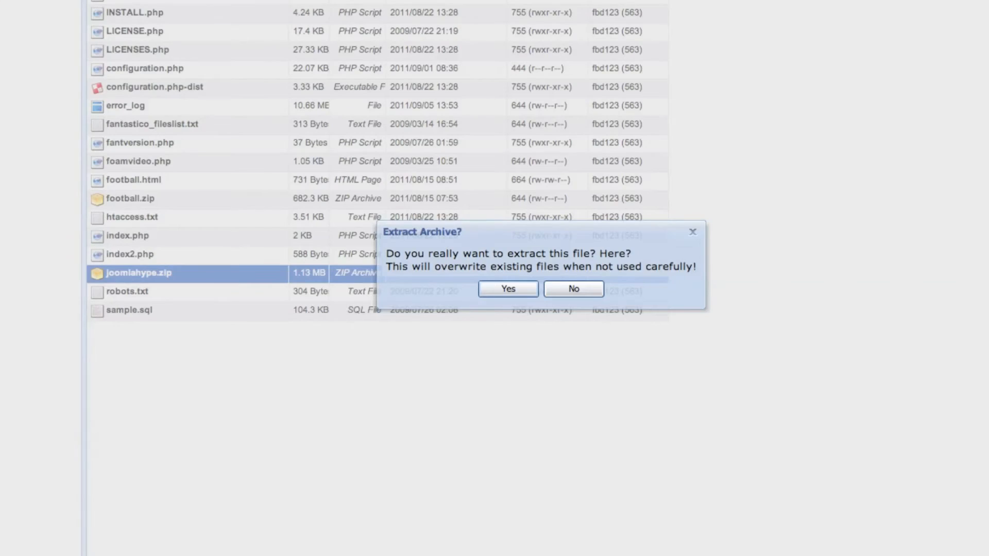
mouse_move(485, 282)
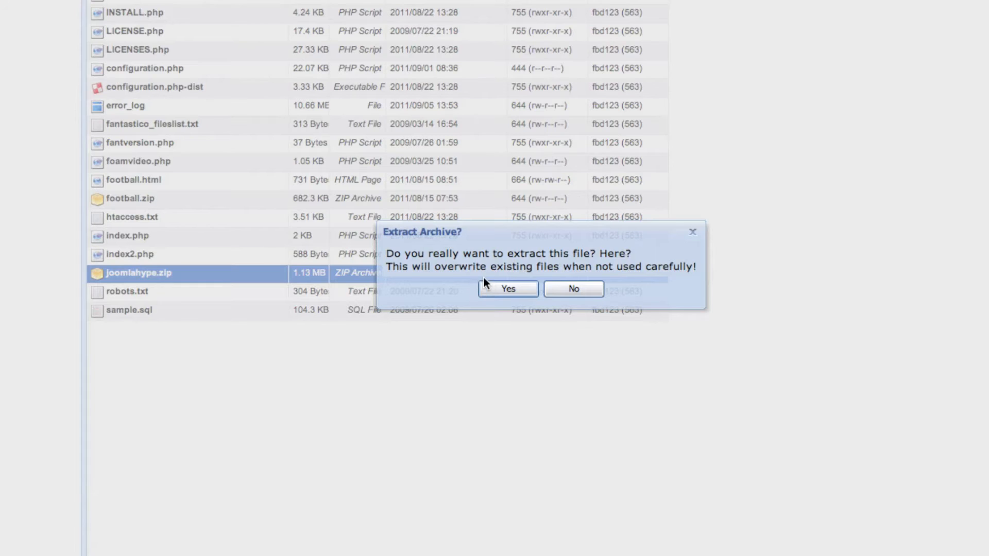
left_click(507, 289)
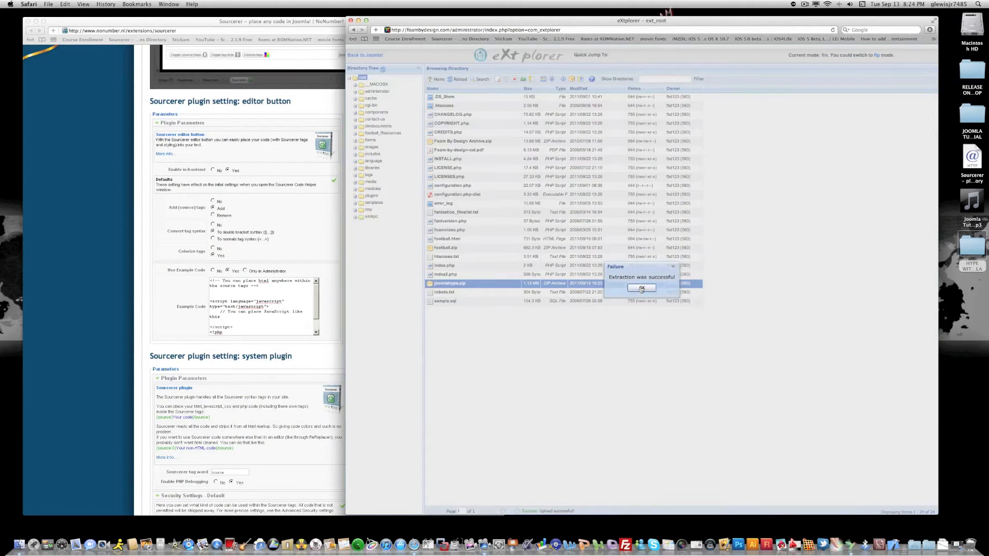
left_click(641, 288)
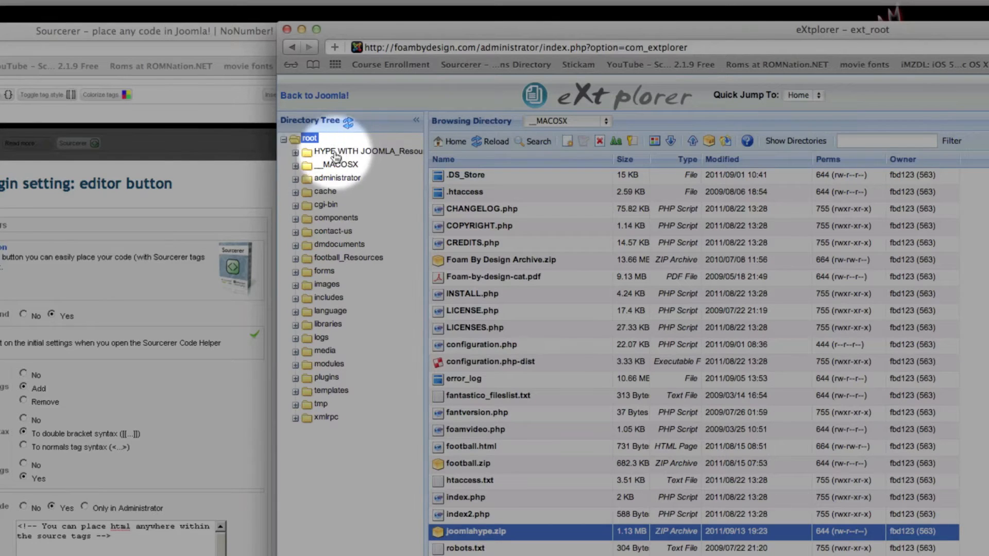
Browse the new HYPE WITH JOOMLA_Resources folder, then return to the Joomla administrator
left_click(295, 154)
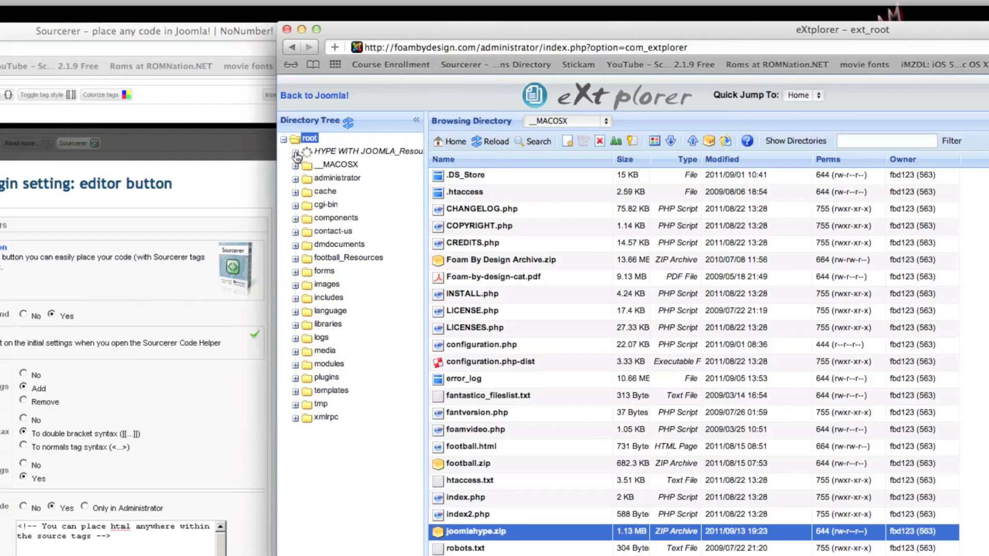
left_click(360, 152)
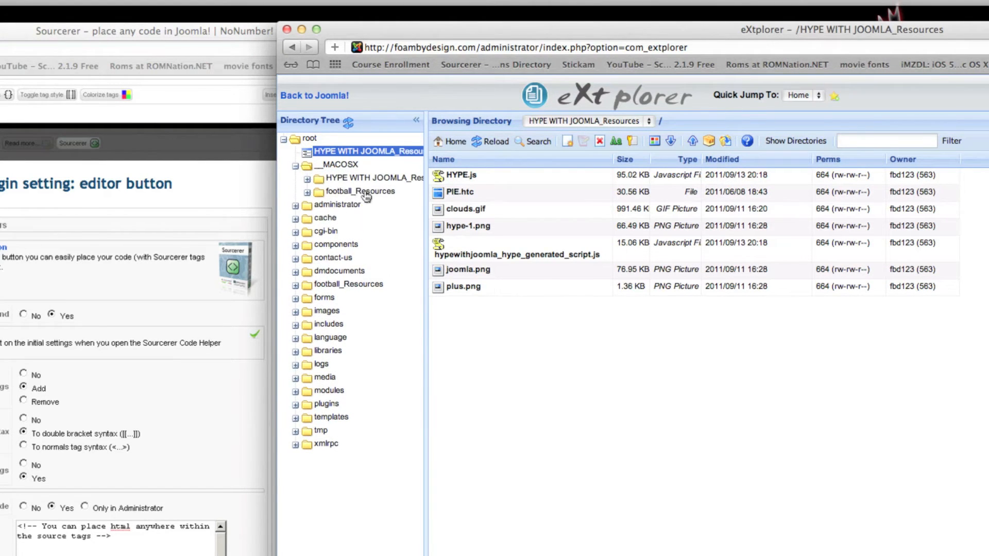
mouse_move(350, 181)
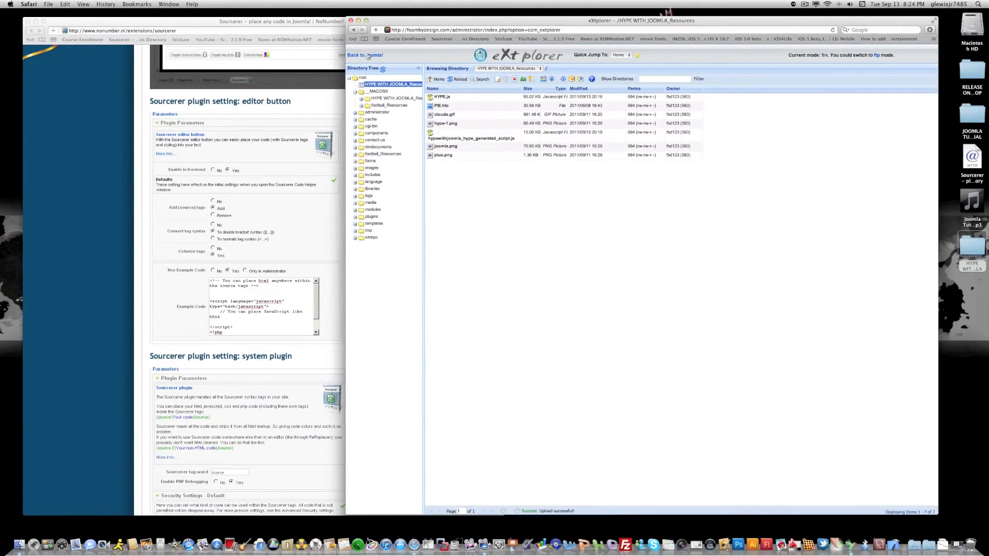
left_click(362, 55)
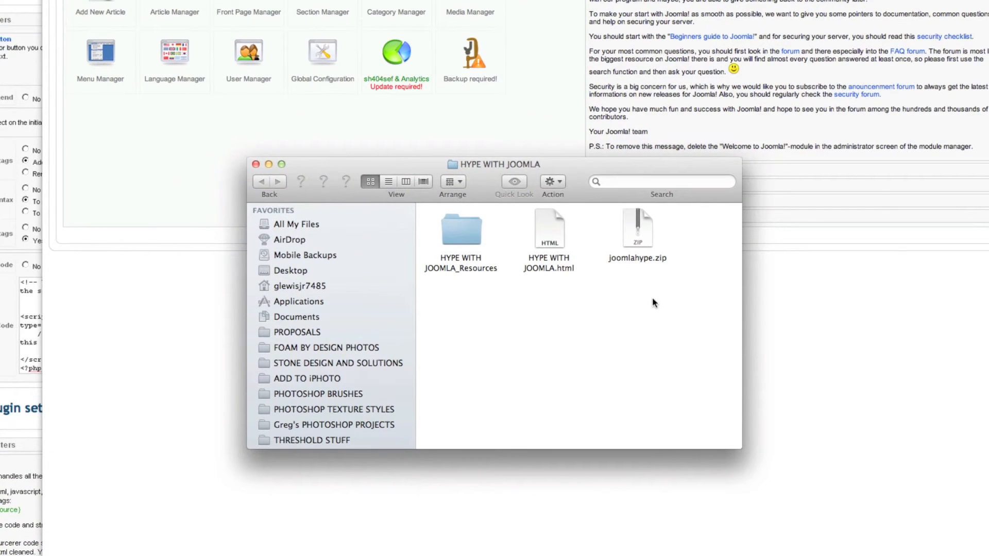
mouse_move(550, 242)
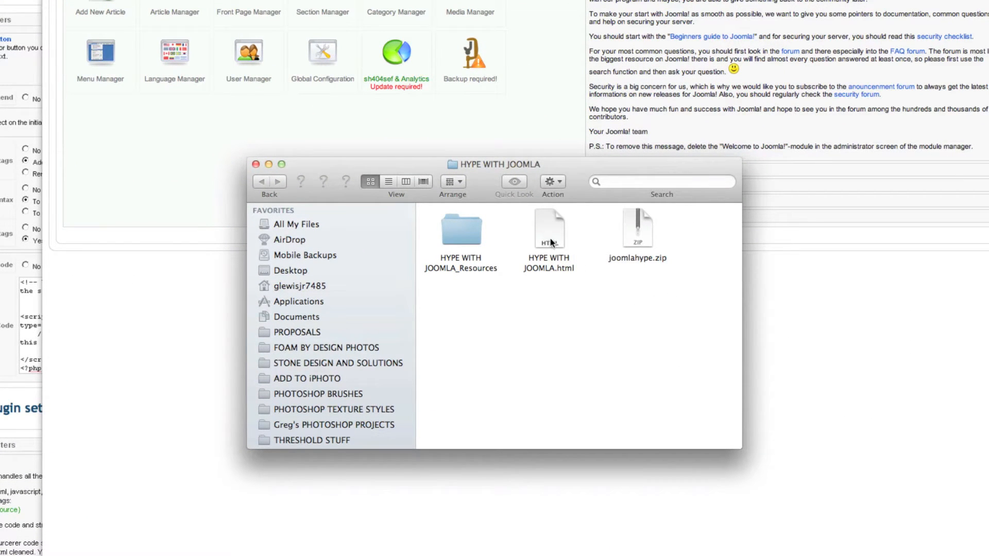
Open HYPE WITH JOOMLA.html with Safari from Finder
right_click(549, 230)
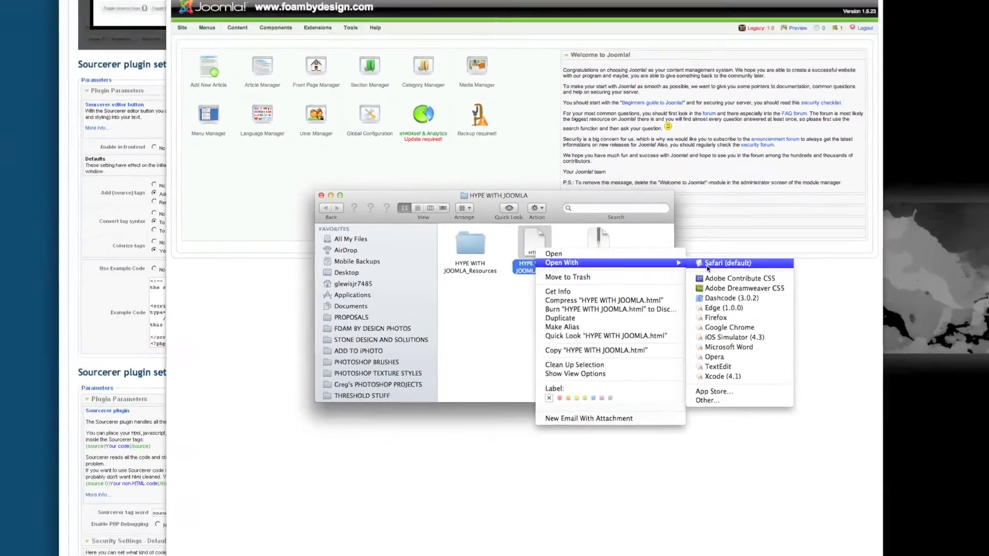
left_click(727, 263)
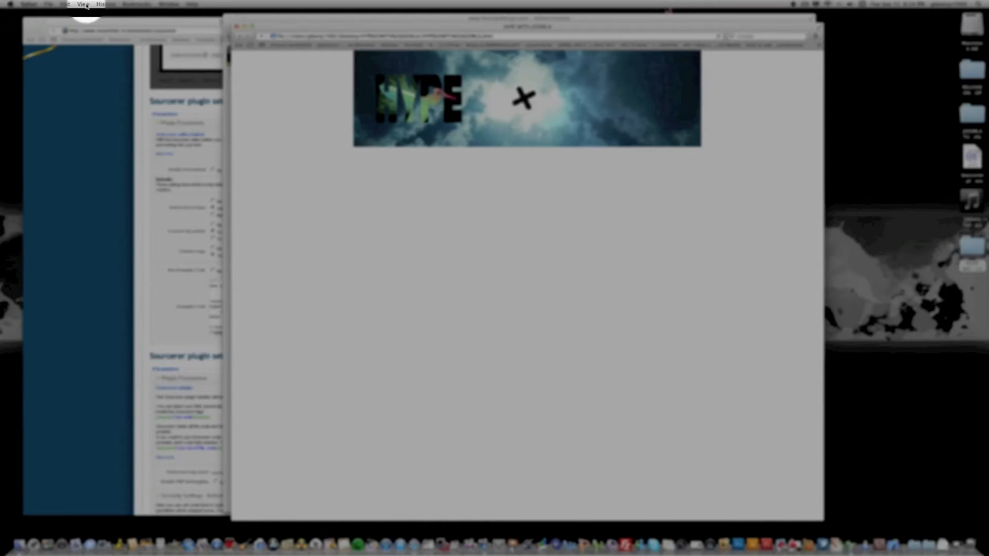
View the Hype page source and select the embed code between the copy comments
left_click(83, 6)
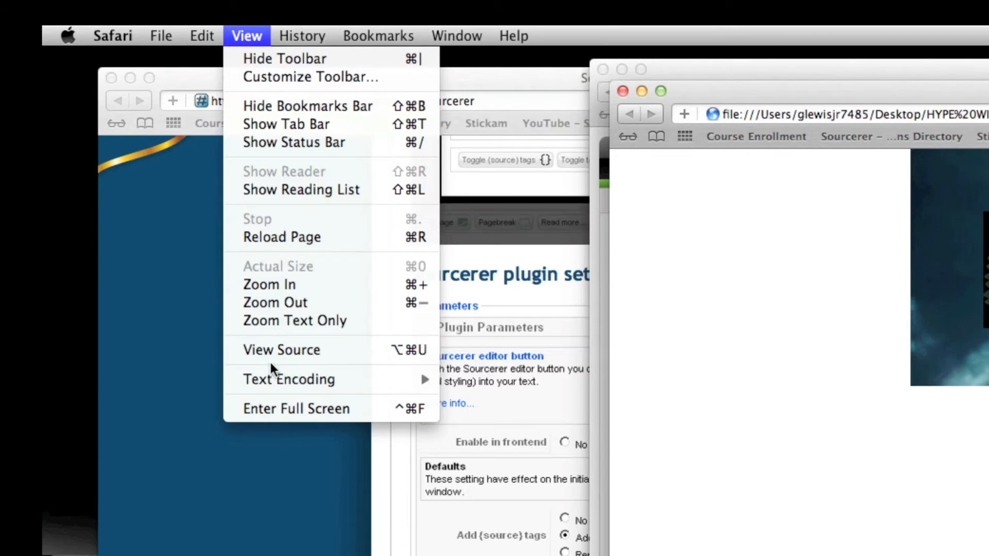
left_click(281, 350)
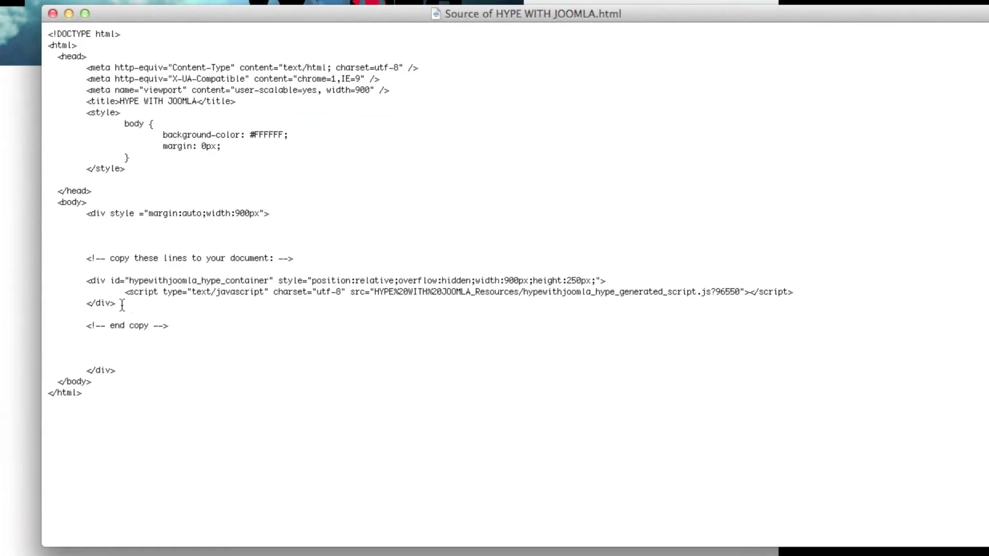
left_click_drag(85, 281, 117, 303)
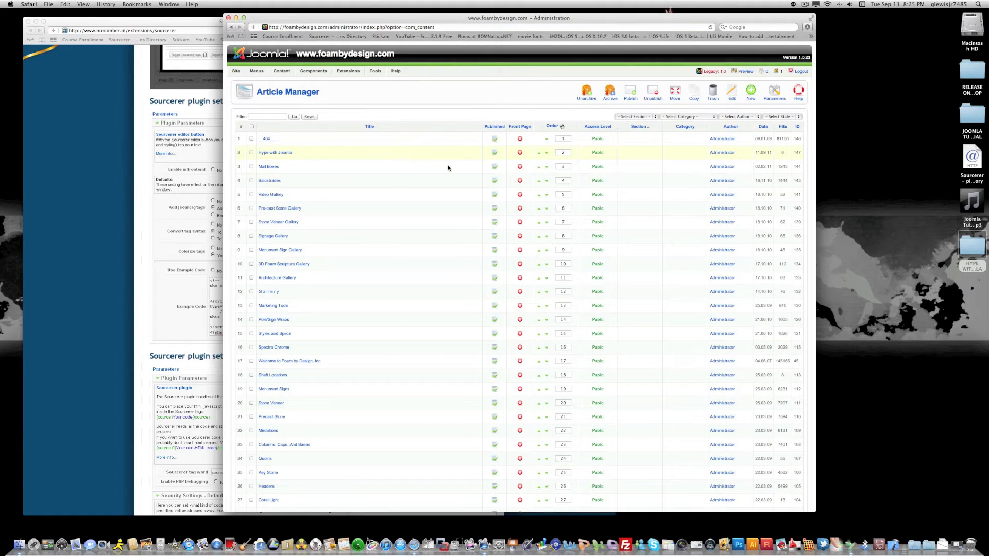
mouse_move(287, 157)
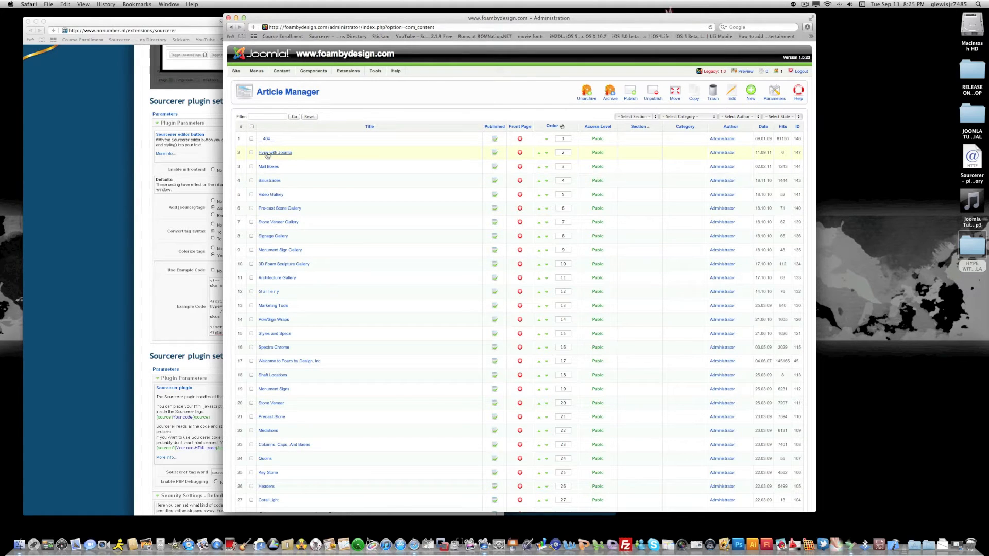
Open the Hype with Joomla article from the Article Manager
left_click(275, 152)
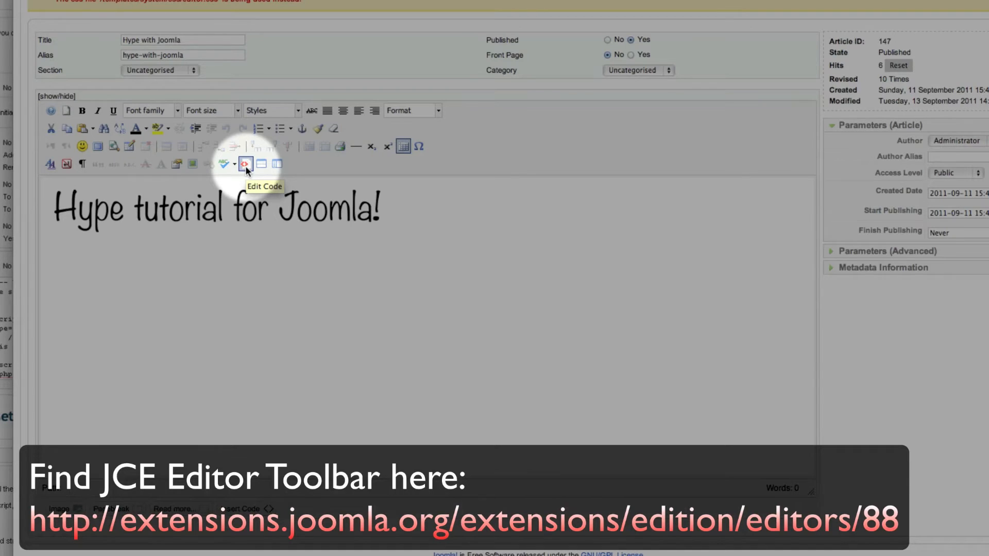
Switch the article to the JCE HTML code editor
left_click(244, 164)
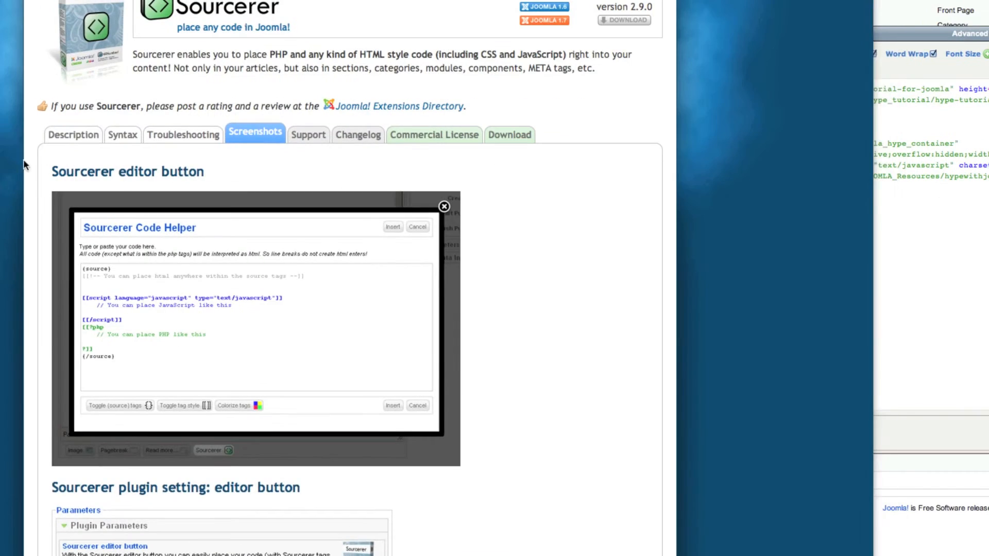
left_click(123, 135)
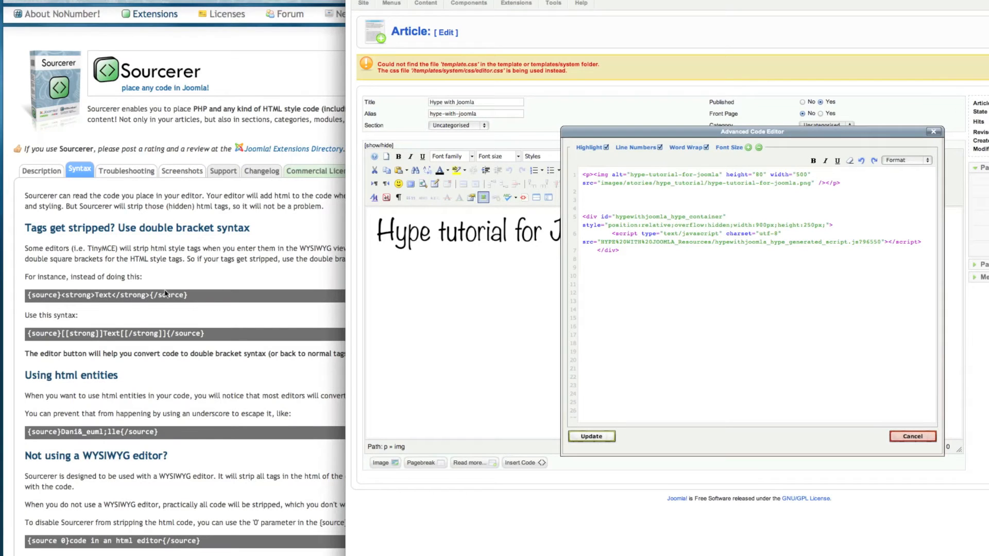
mouse_move(152, 302)
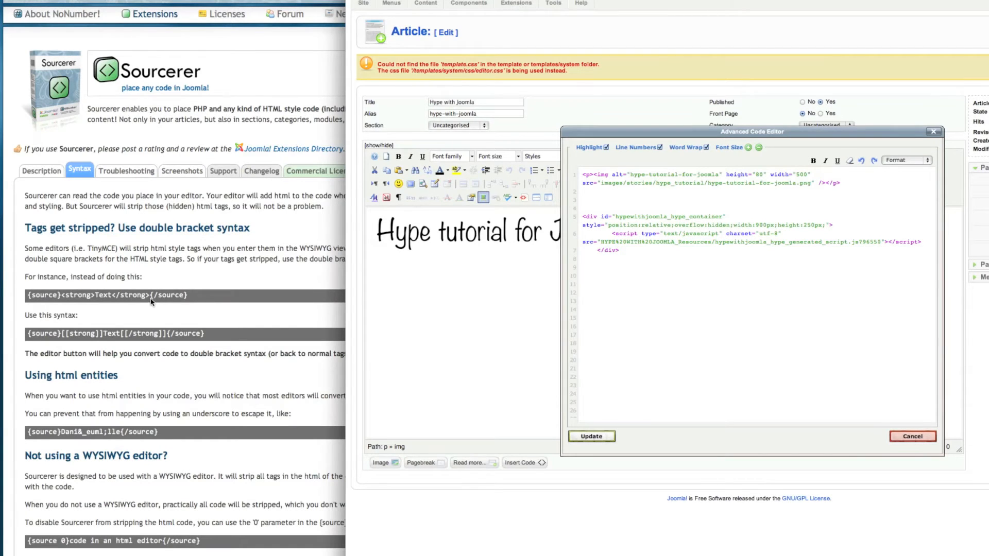
mouse_move(162, 297)
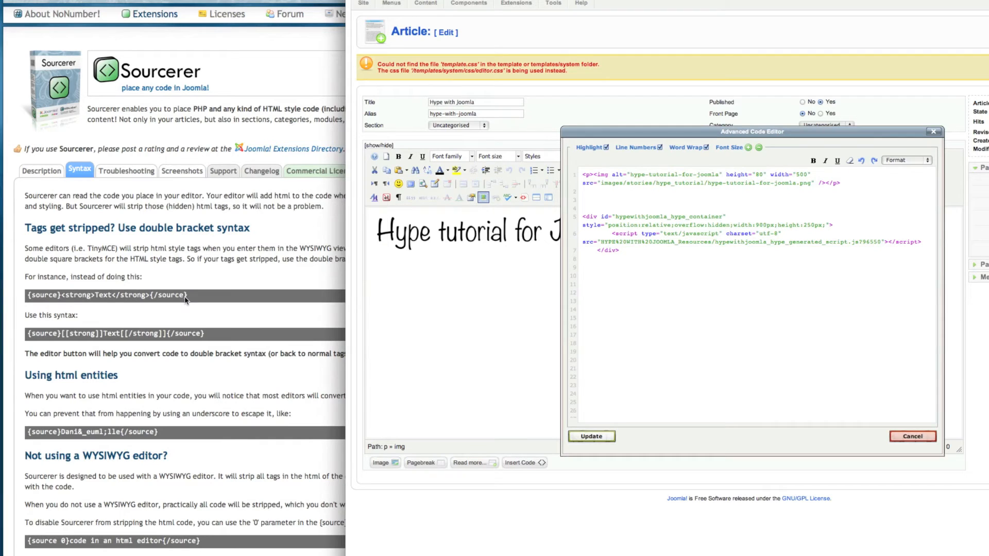
mouse_move(284, 290)
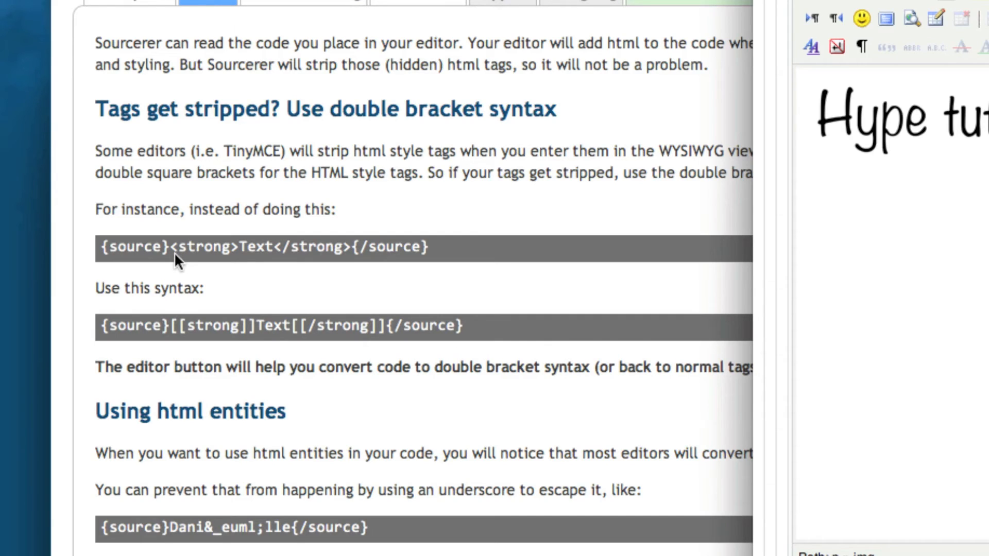
mouse_move(186, 340)
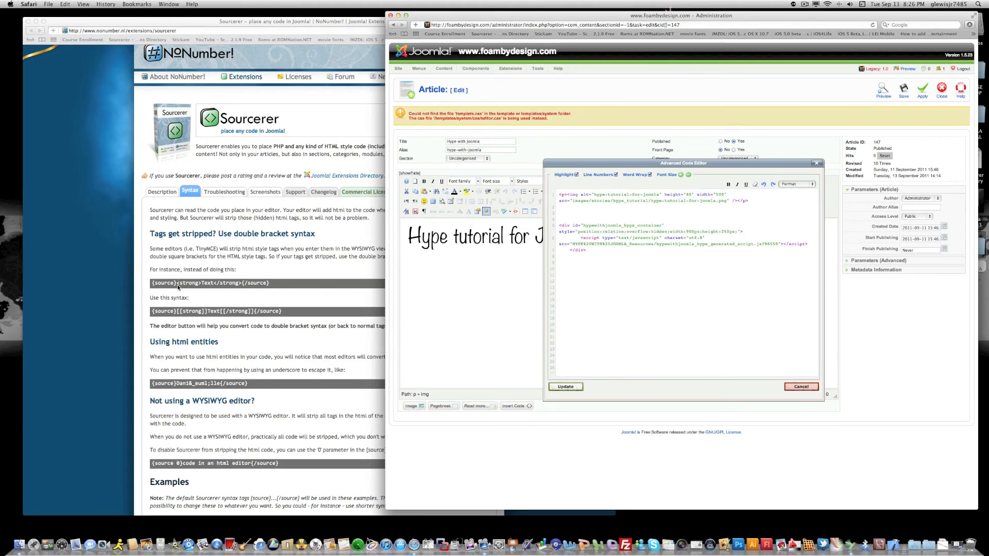
mouse_move(181, 297)
type("{")
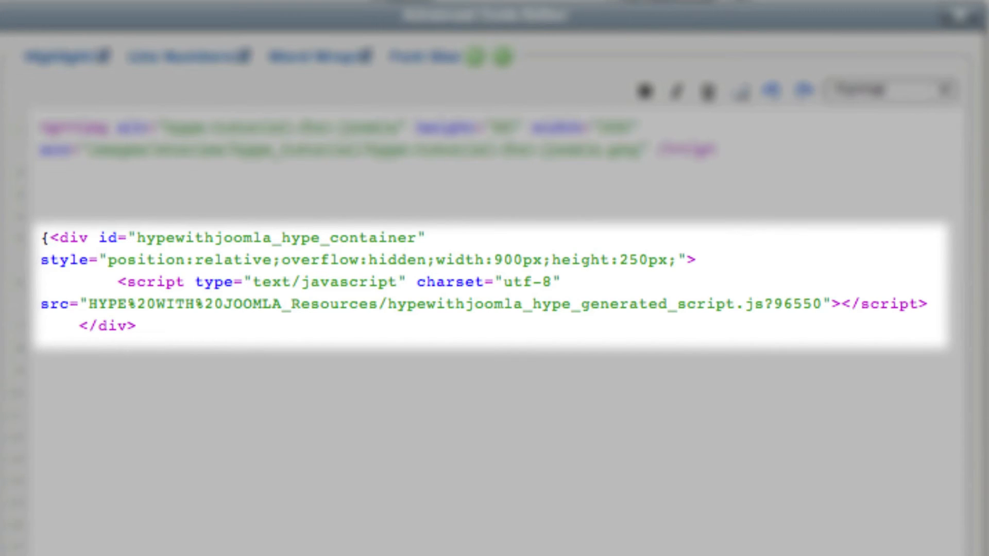
Add the opening {source} tag and convert the div tag to [[ ]] brackets
type("source}")
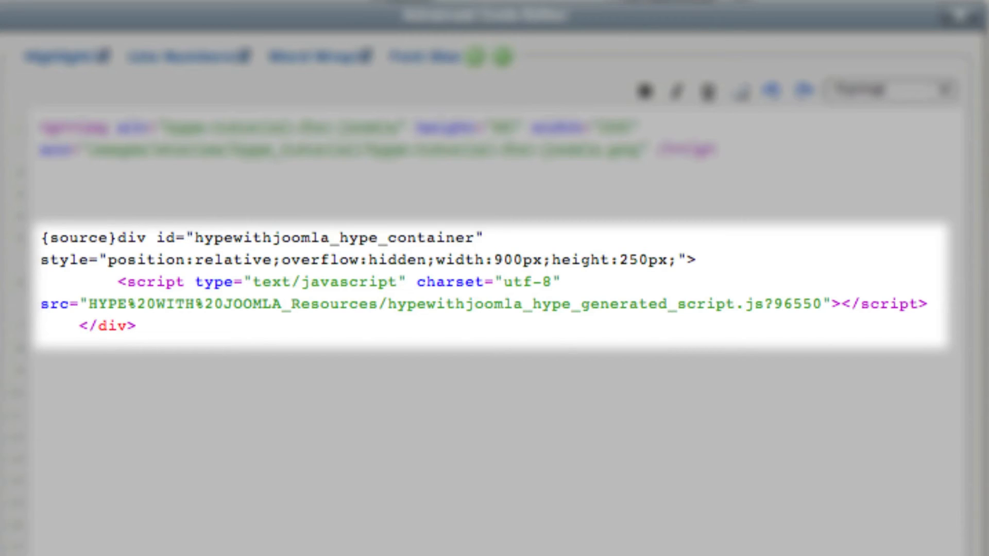
type("[[")
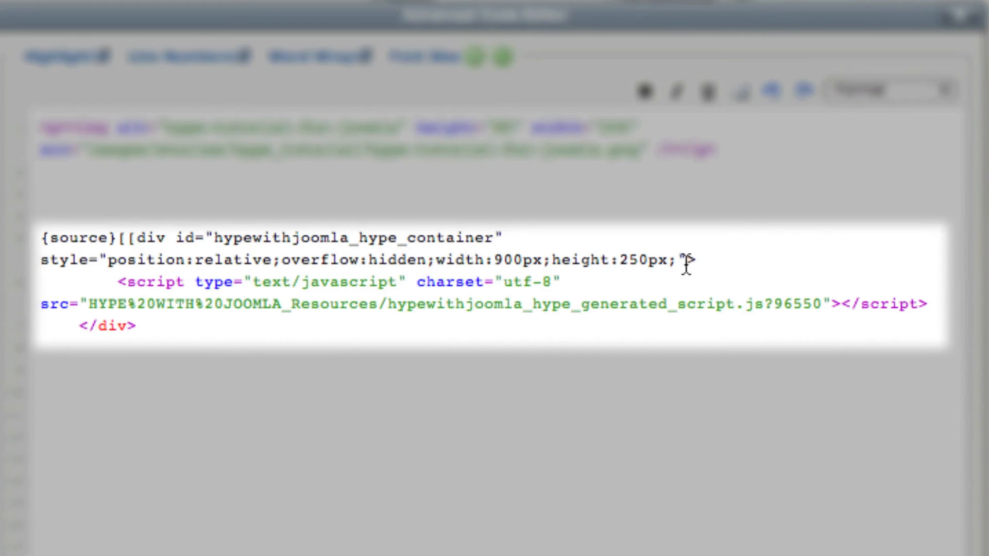
left_click(687, 261)
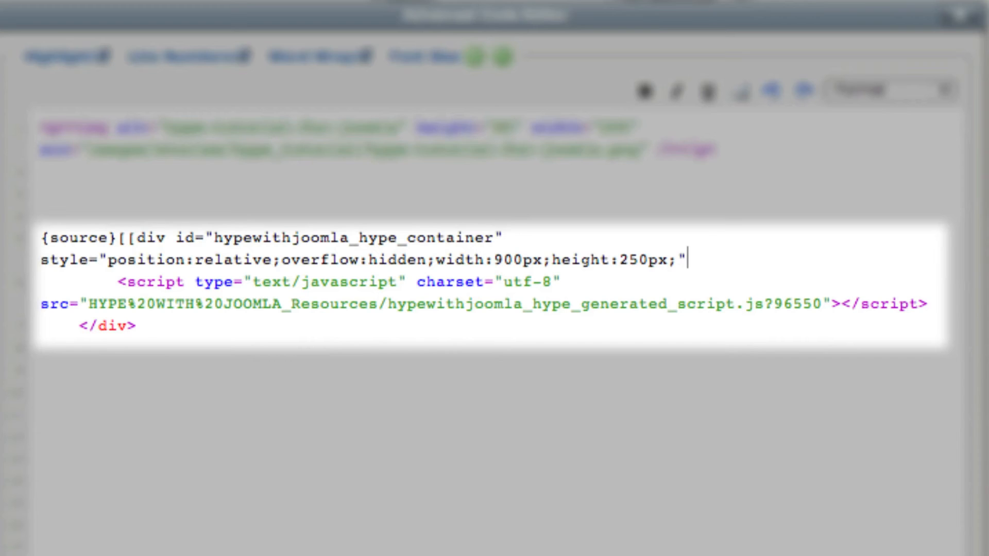
type("]]")
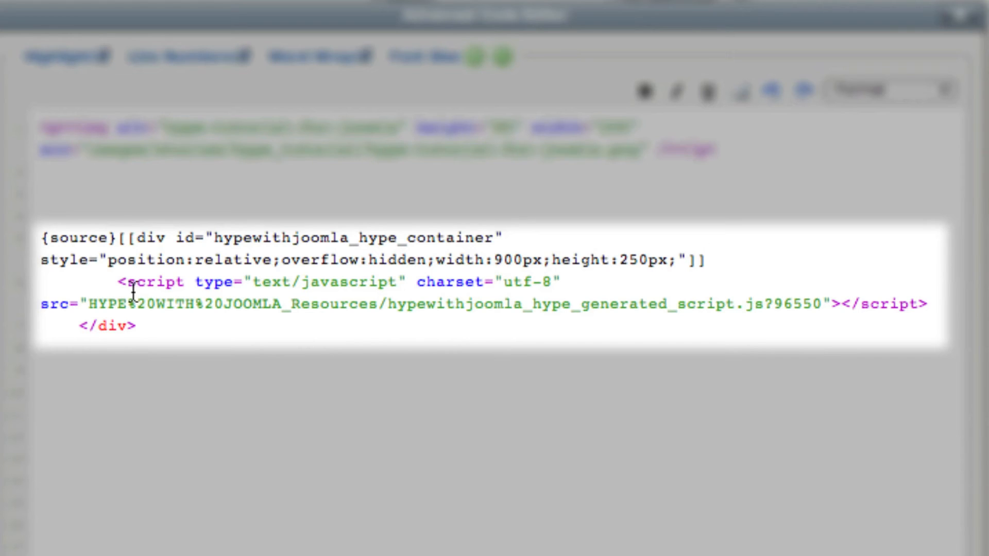
Convert the script tags to double brackets and add the closing {/source} tag
type("[[")
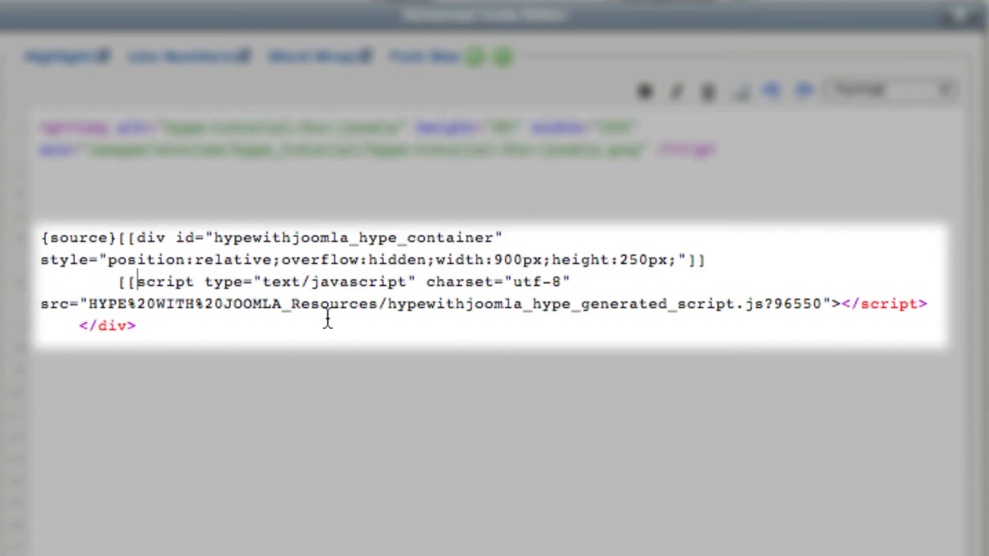
mouse_move(803, 322)
type("]]")
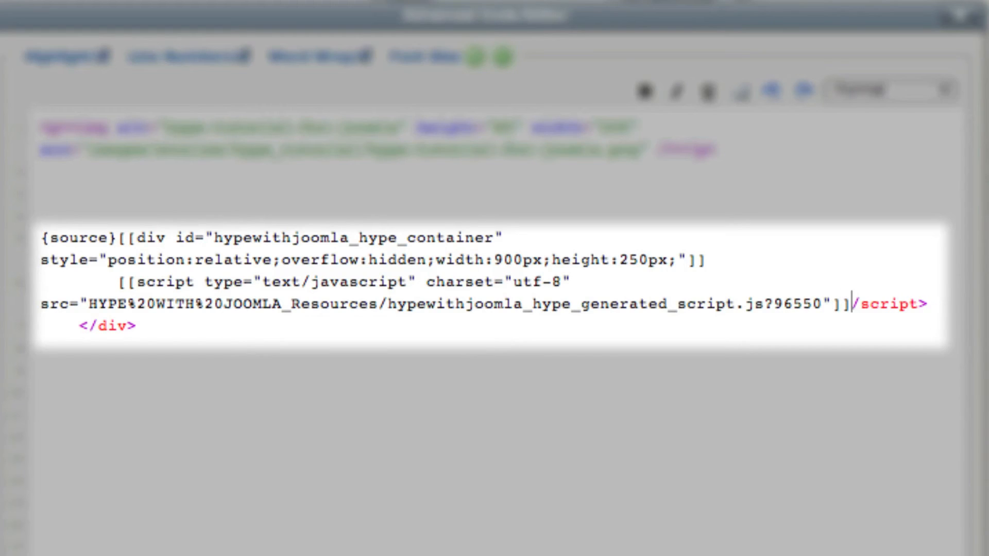
type("[[")
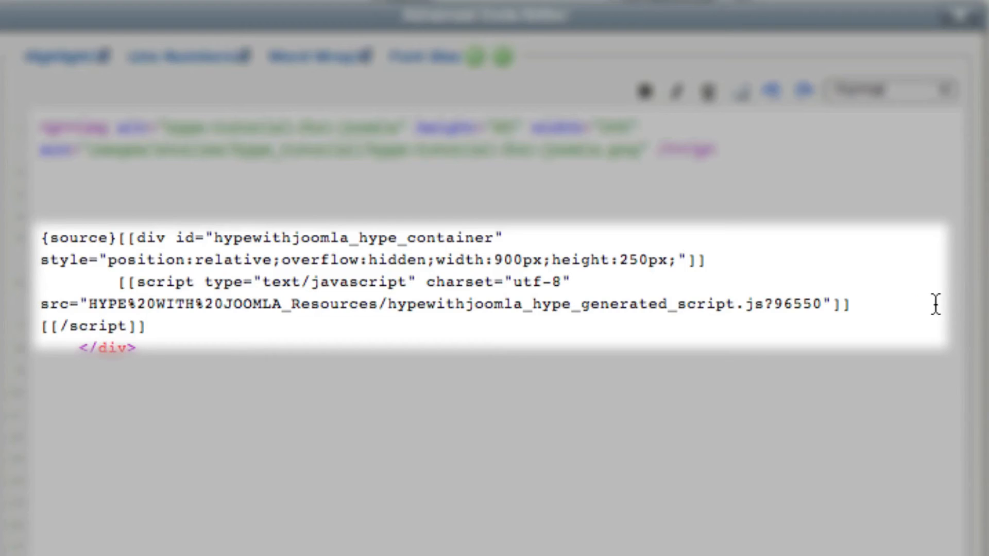
mouse_move(357, 310)
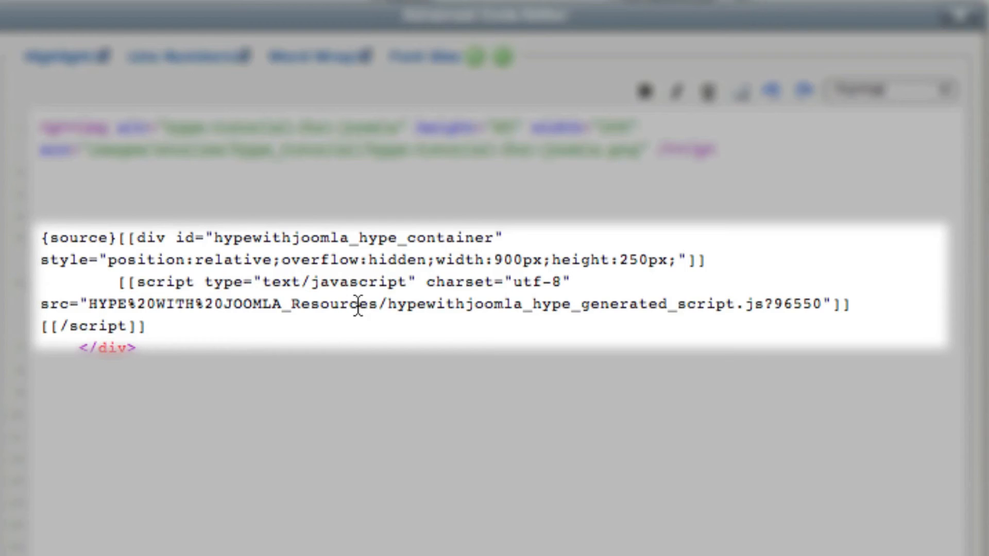
mouse_move(230, 343)
type("{")
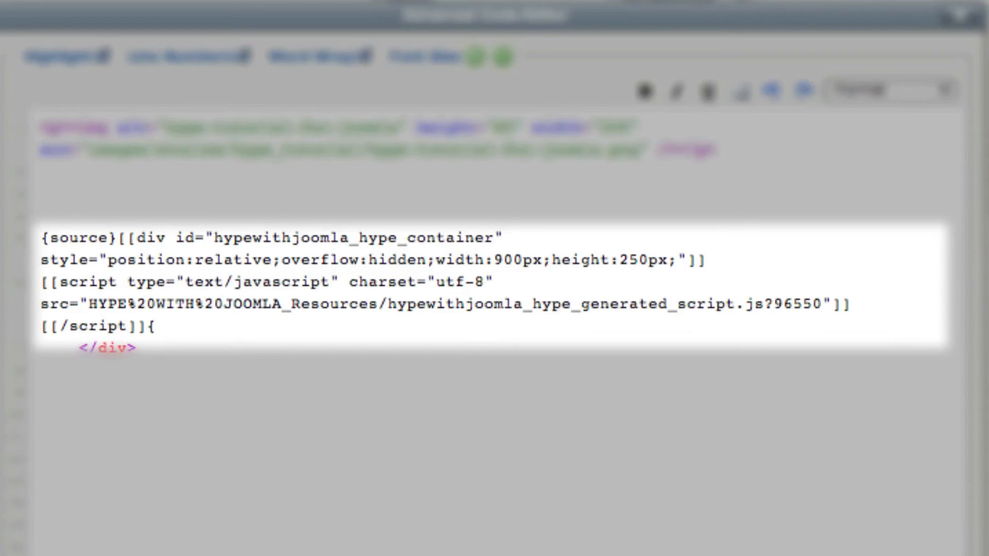
type("/")
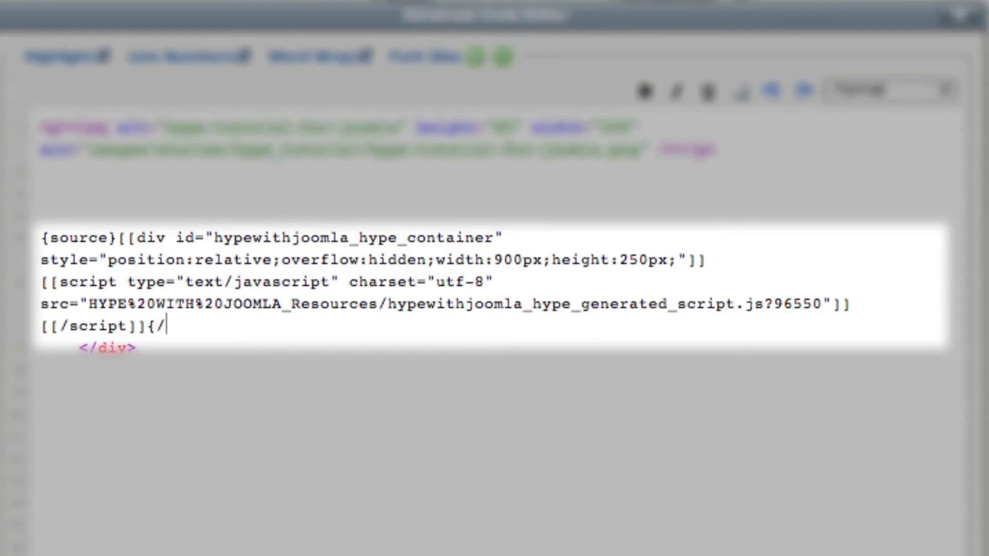
type("source}")
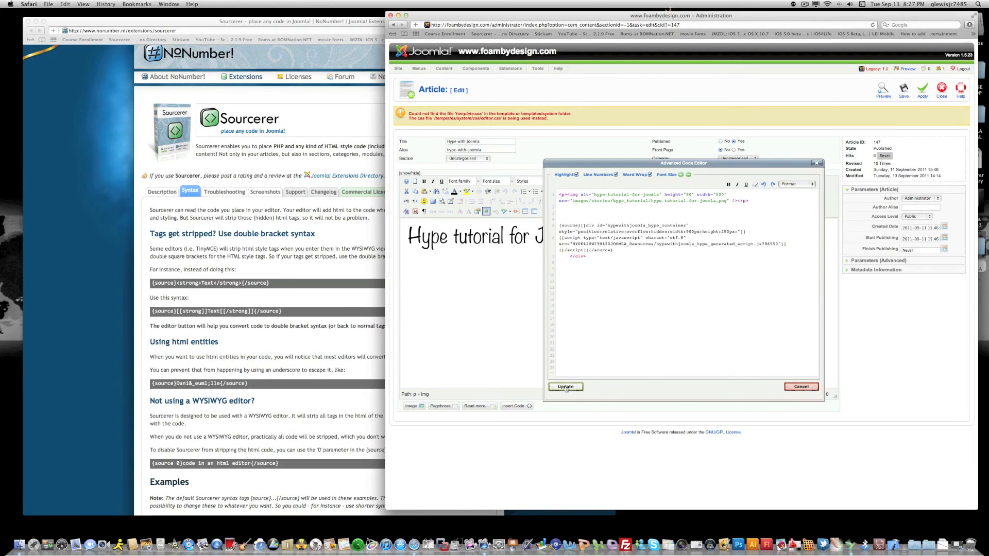
Update the article body with the converted code, apply, then save and close
left_click(565, 387)
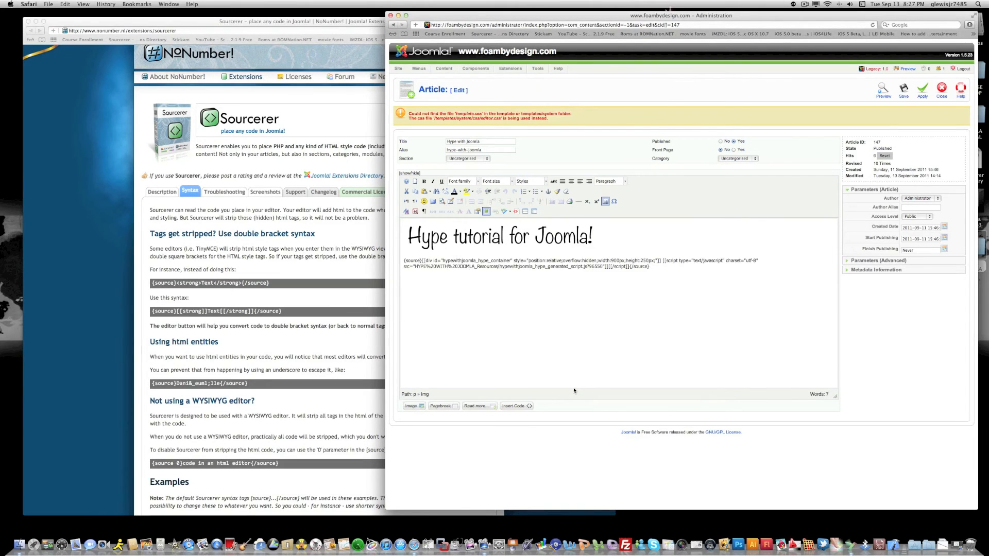
left_click(923, 89)
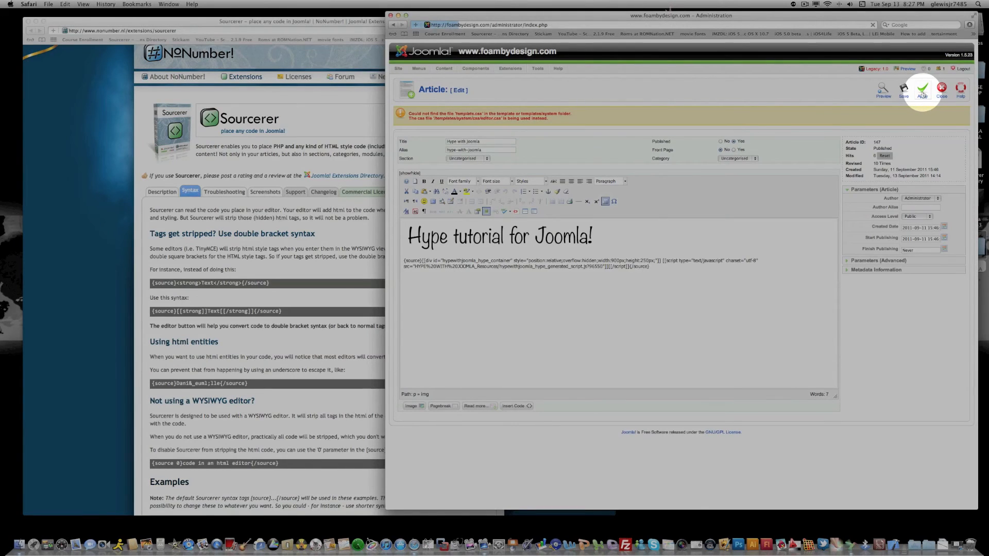
left_click(922, 88)
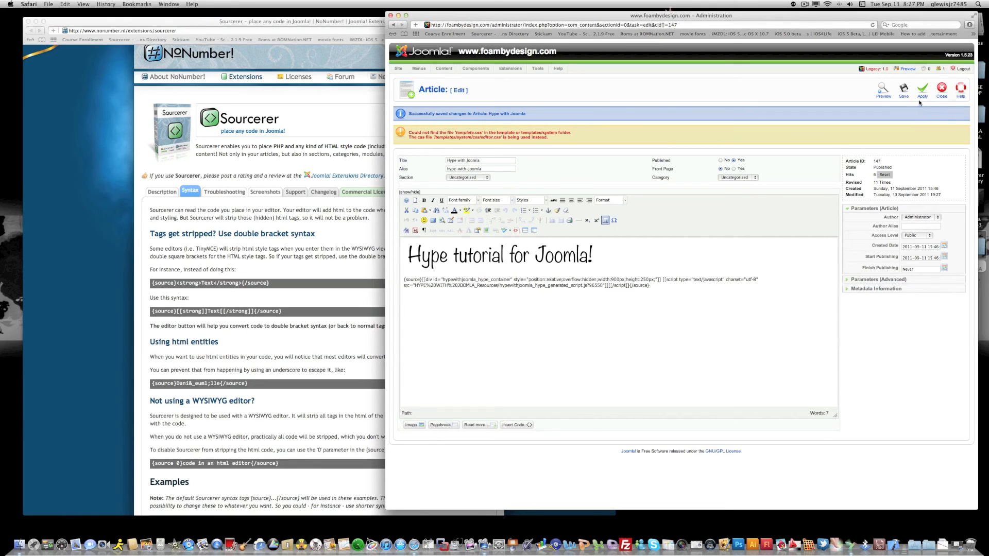
mouse_move(904, 92)
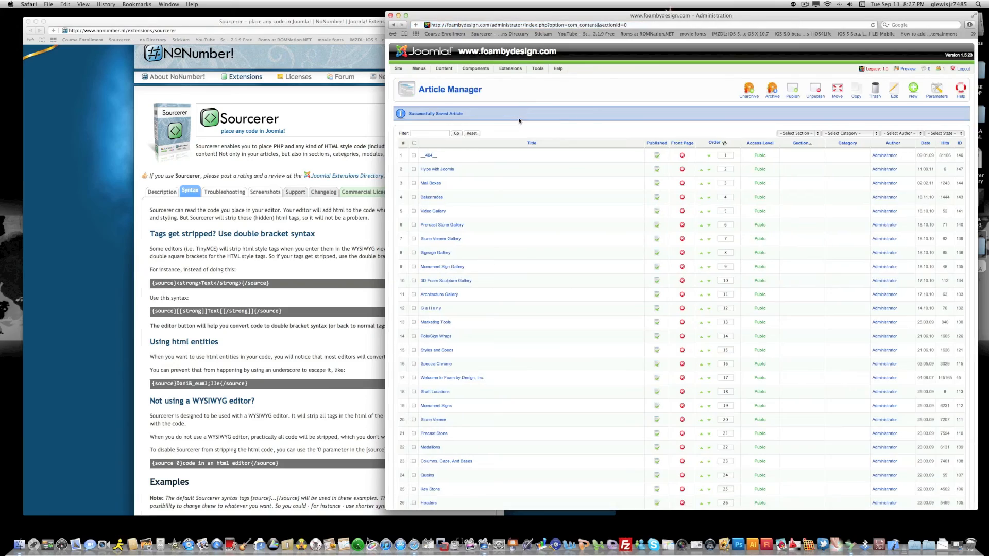
Open the Main Menu items list and scroll to the top
left_click(443, 69)
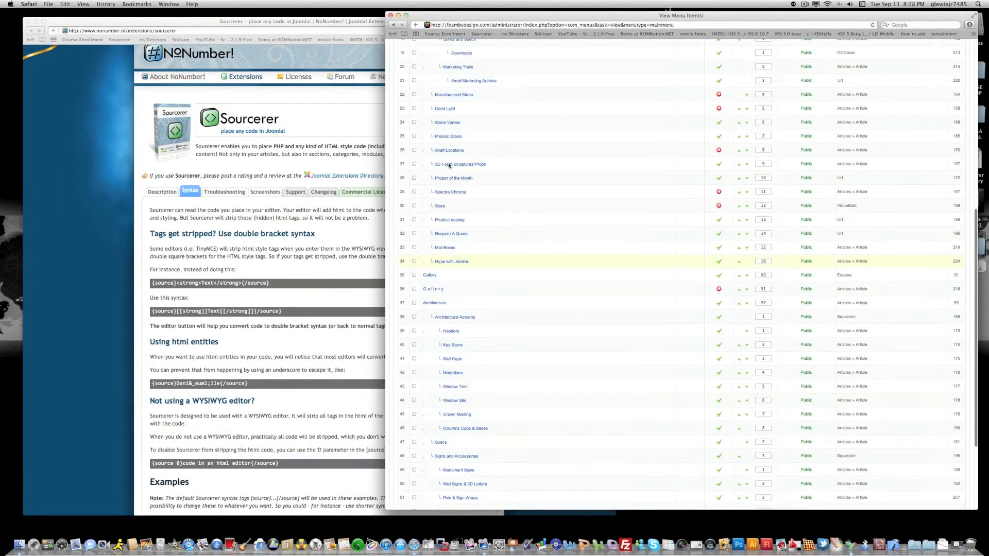
scroll("up", 3)
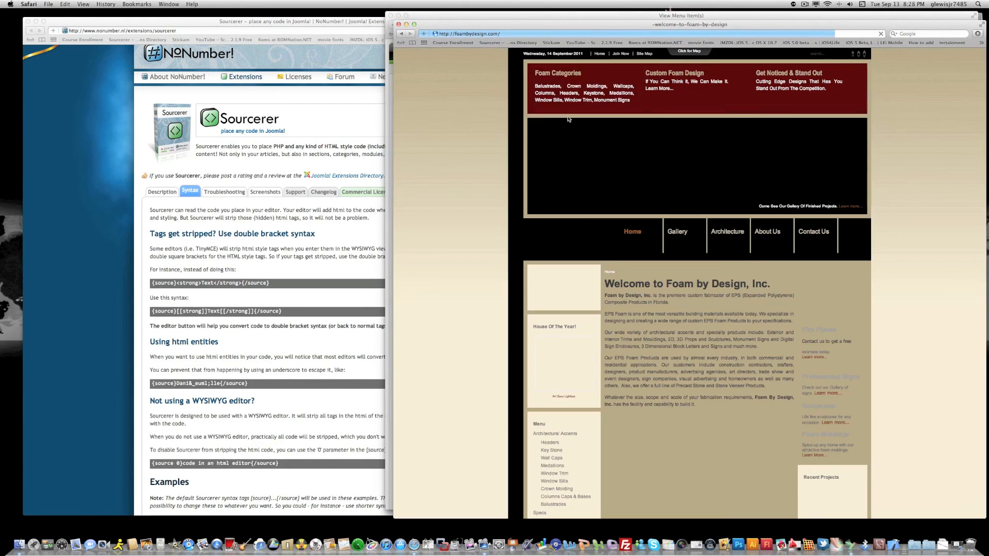
scroll("down", 3)
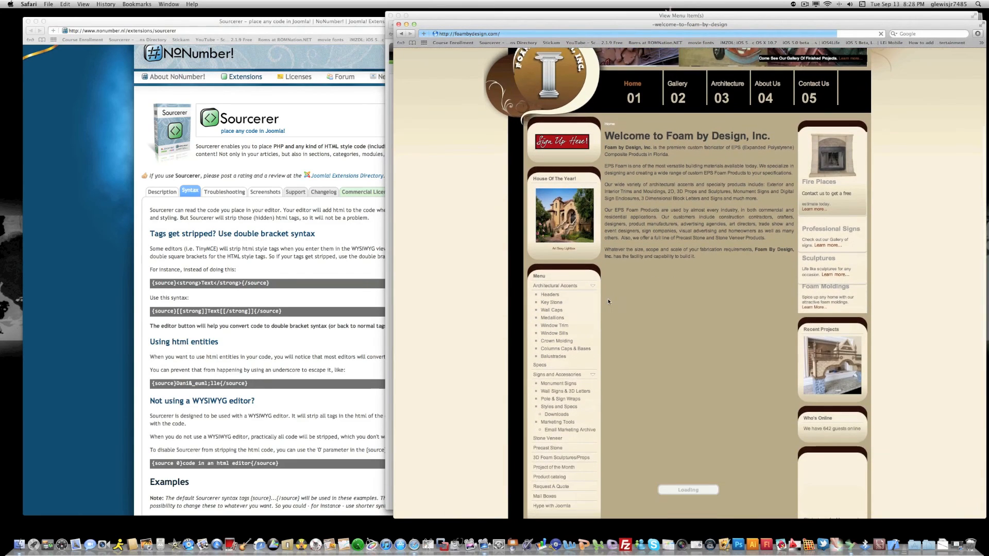
scroll("down", 3)
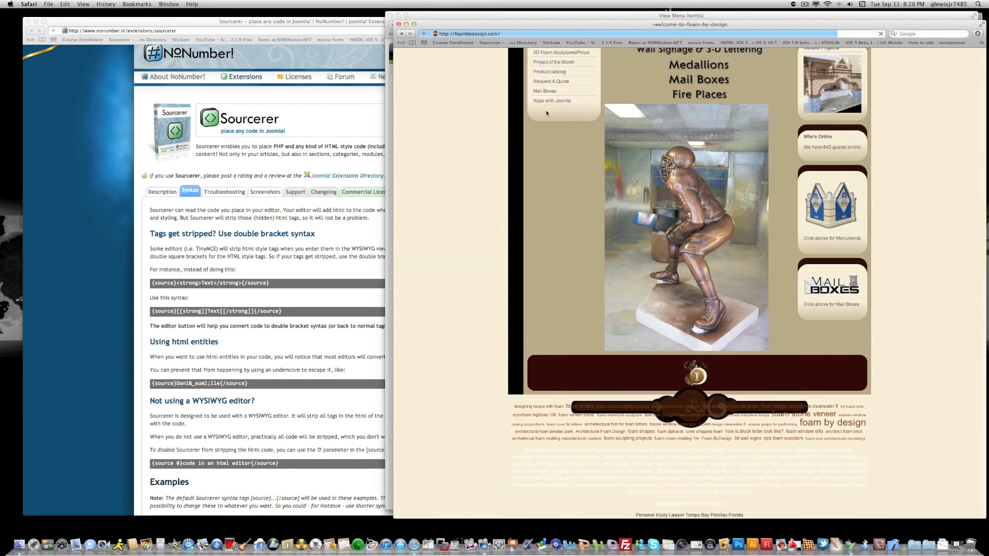